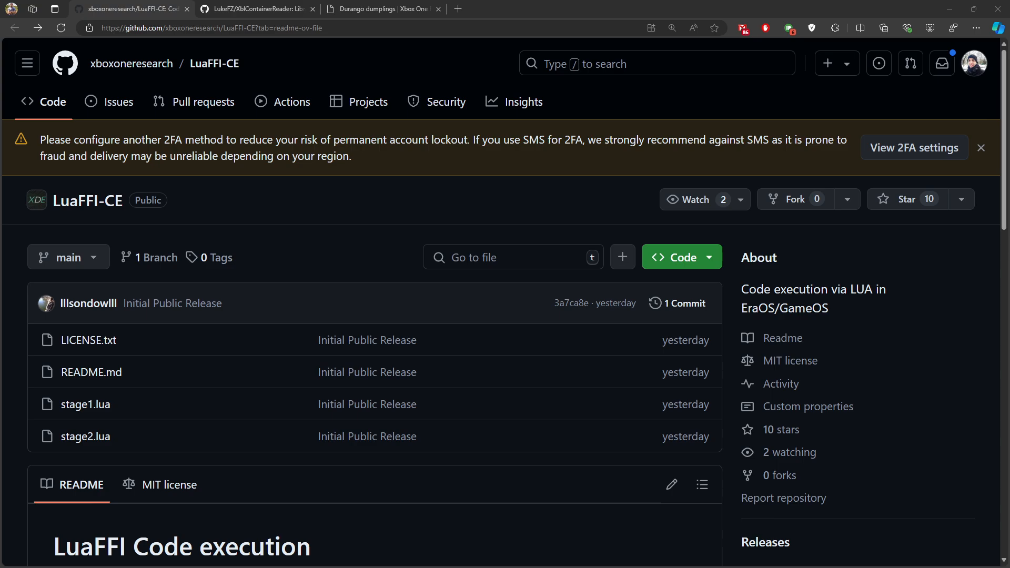
pyautogui.moveTo(151, 168)
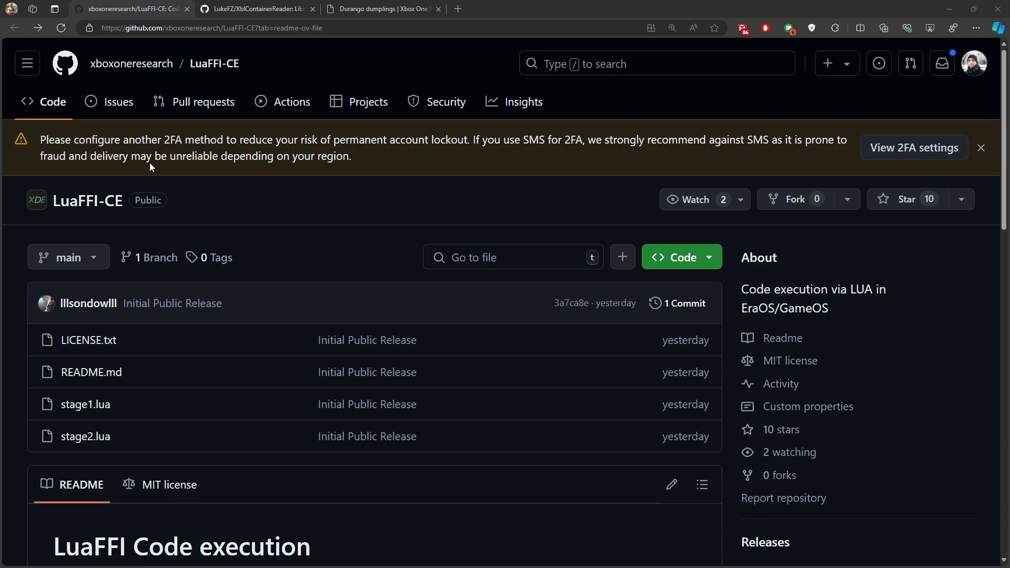
# Read the Xbox One Research 'Durango dumplings' post down to its closing Bazinga! section.
pyautogui.click(379, 9)
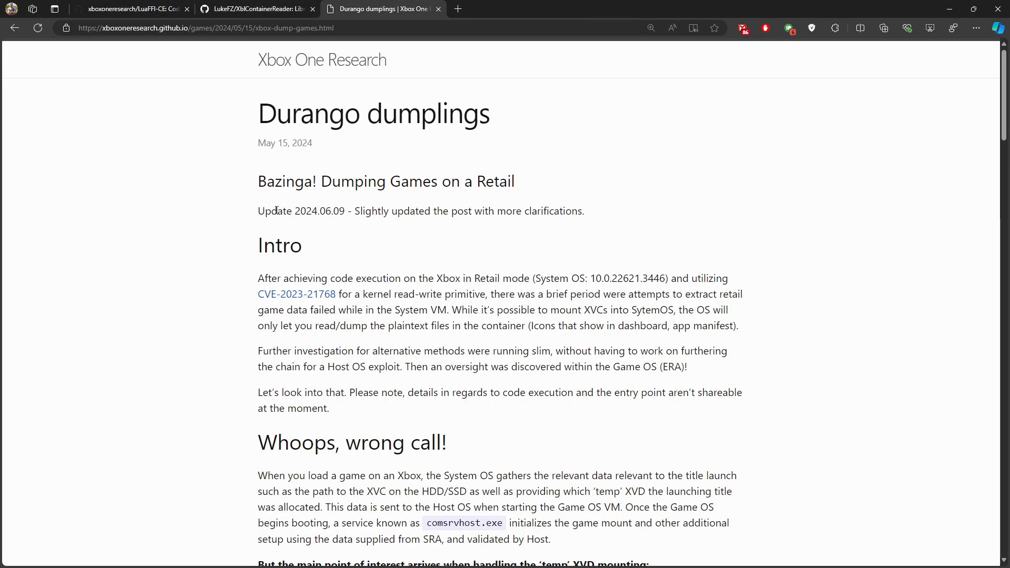
pyautogui.scroll(-3)
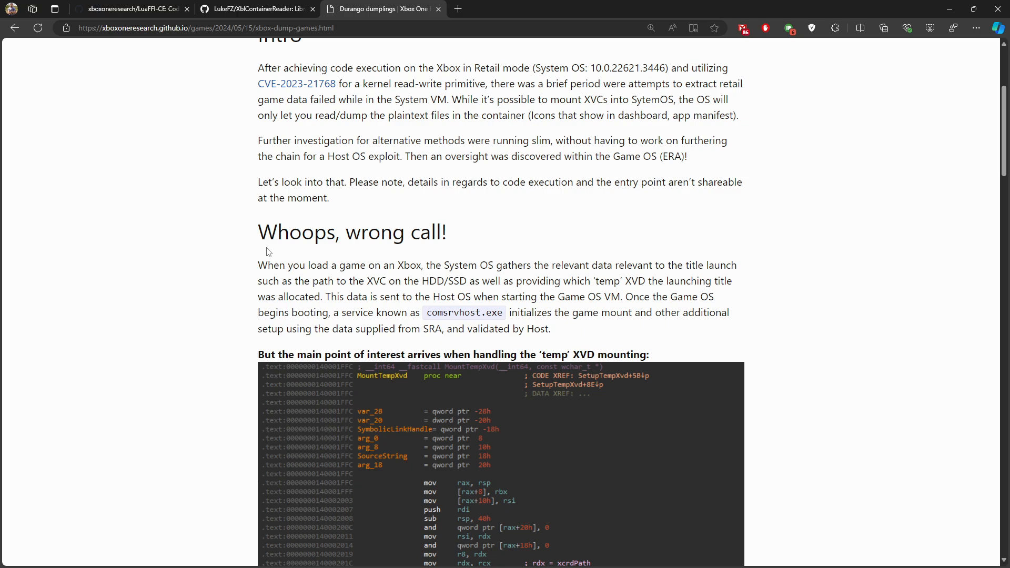
pyautogui.scroll(-3)
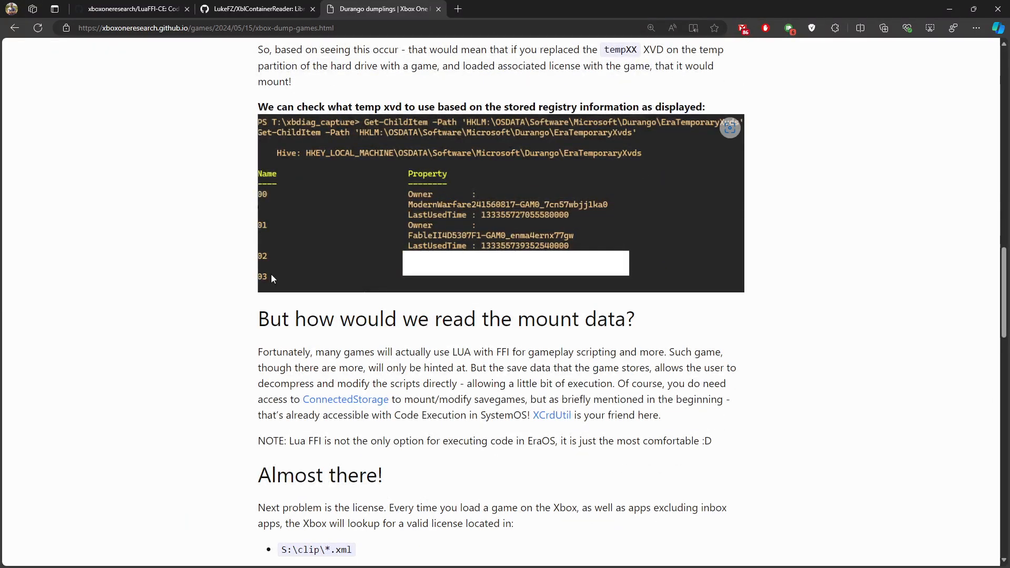
pyautogui.scroll(-3)
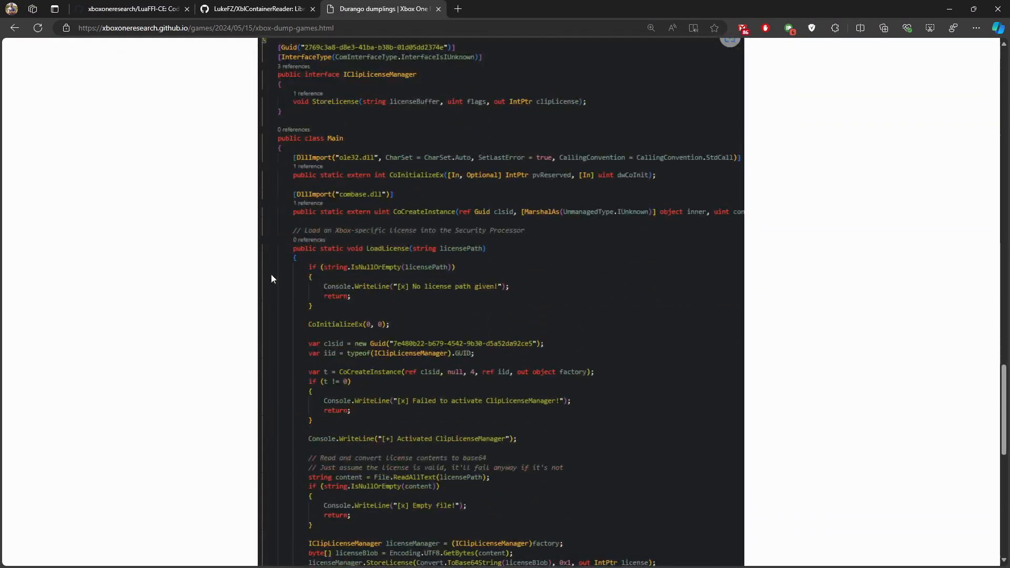
pyautogui.scroll(-3)
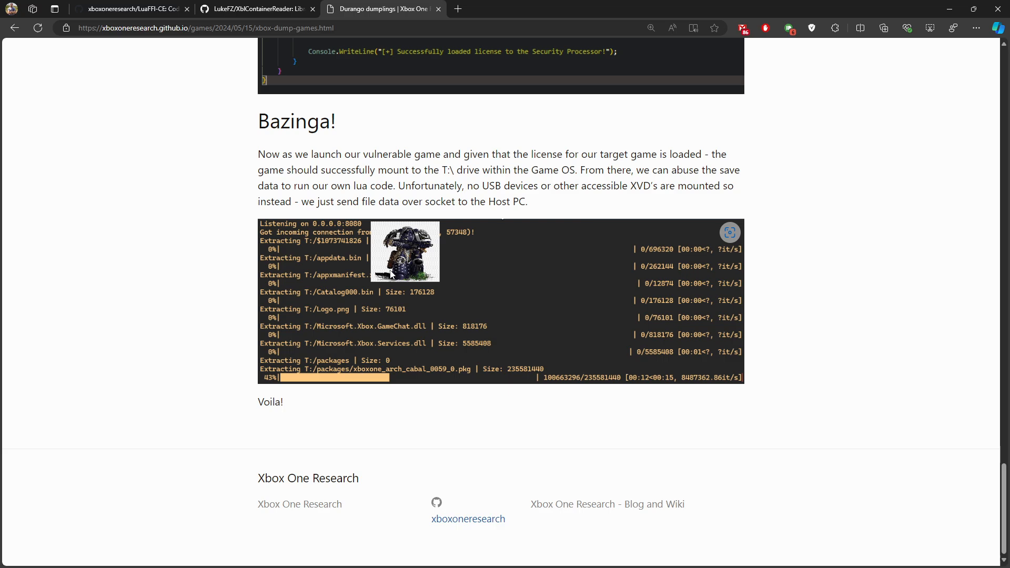
pyautogui.moveTo(214, 316)
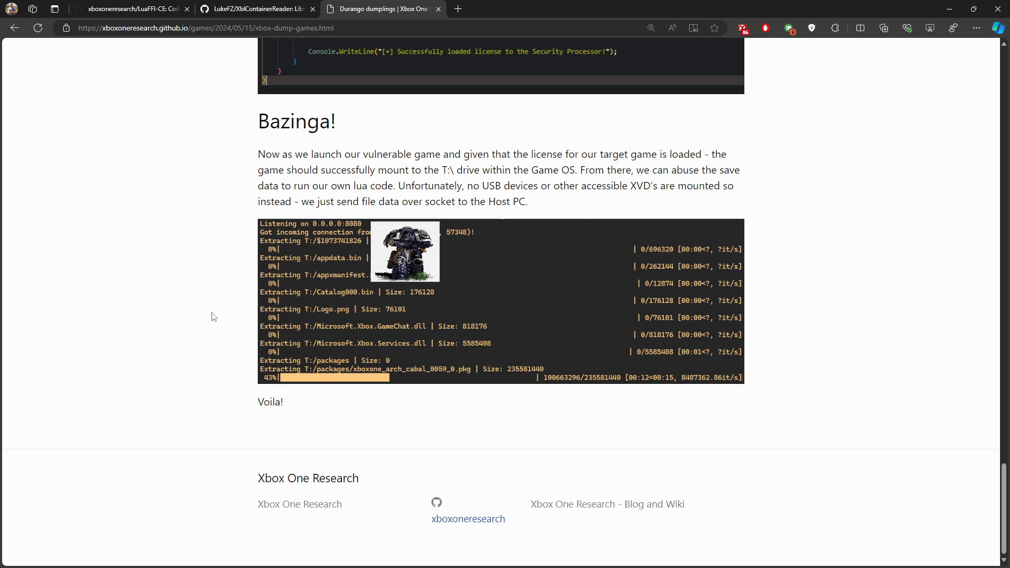
pyautogui.moveTo(267, 238)
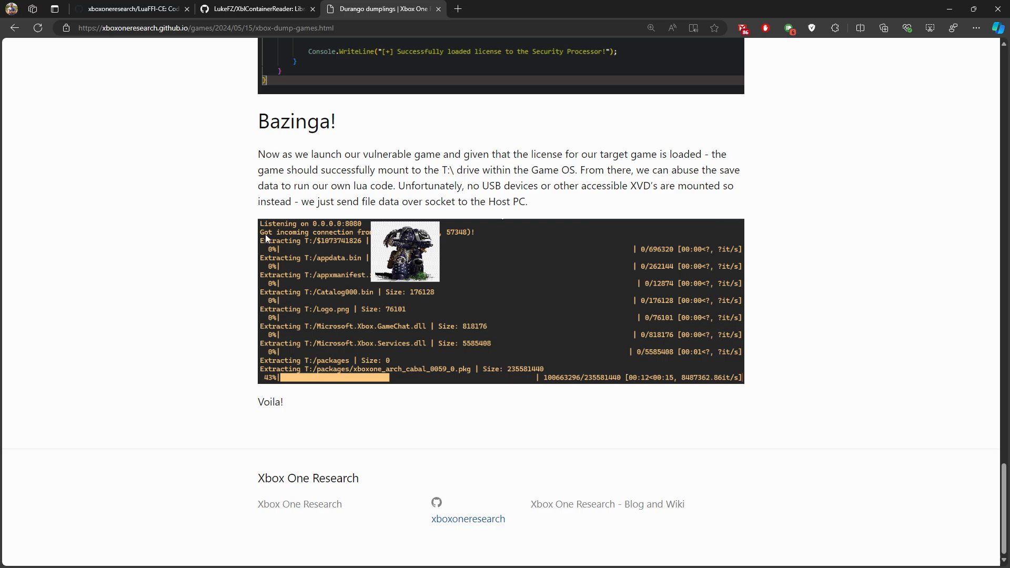
pyautogui.moveTo(247, 234)
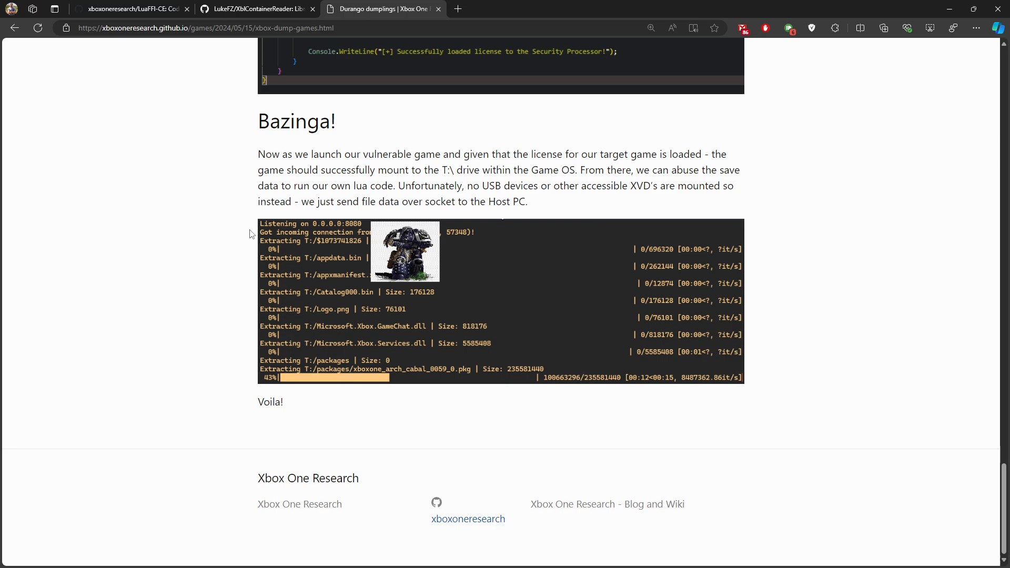
# Review the LuaFFI-CE README's supported games, highlighting Warhammer Vermintide 2, then the How To steps.
pyautogui.click(132, 8)
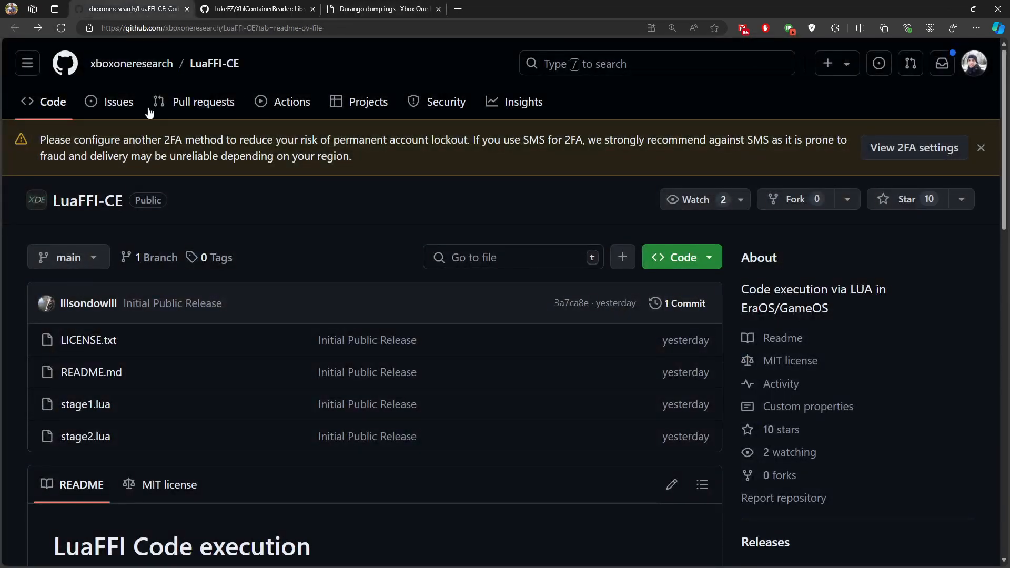
pyautogui.moveTo(200, 299)
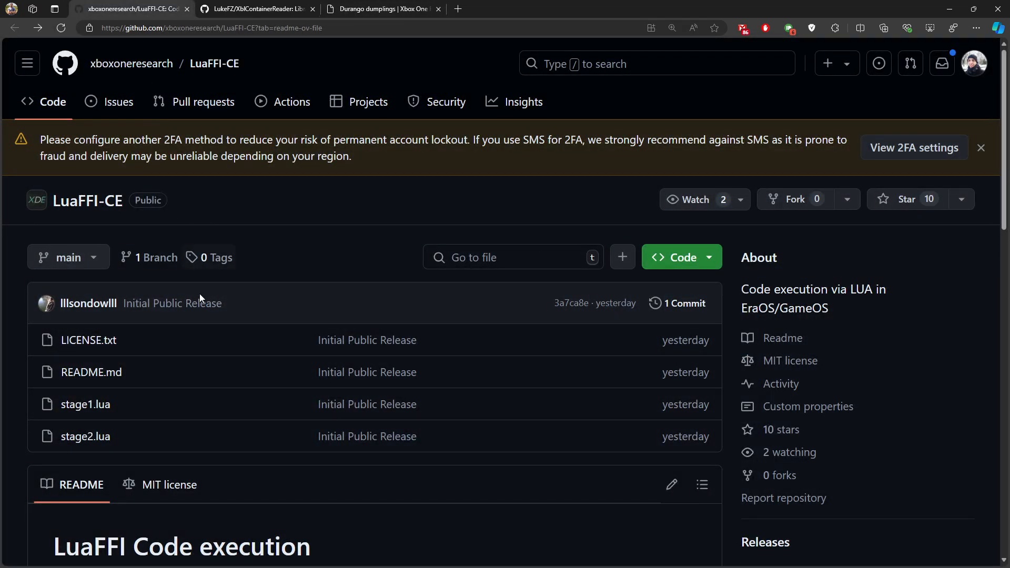
pyautogui.moveTo(86, 405)
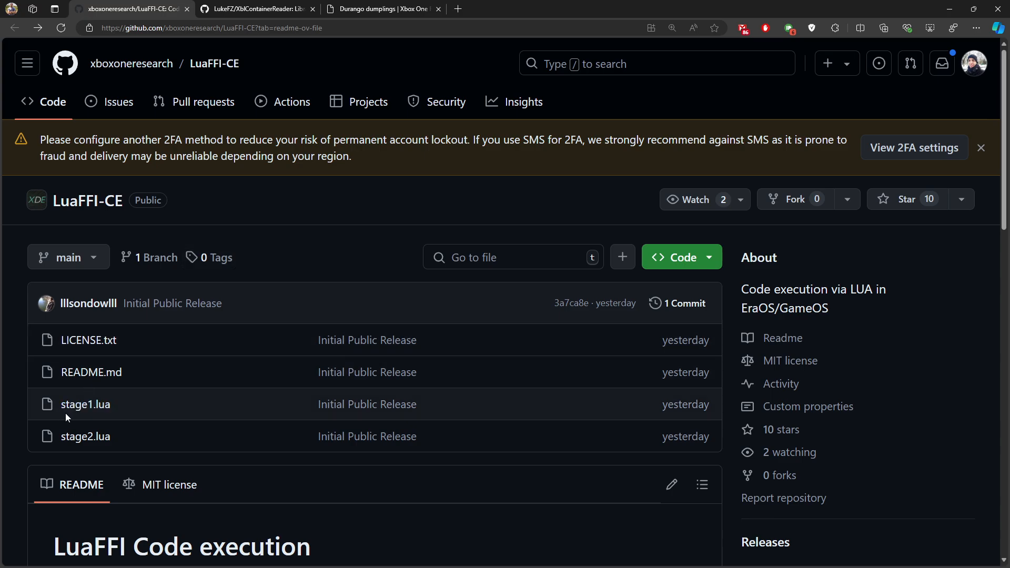
pyautogui.moveTo(85, 436)
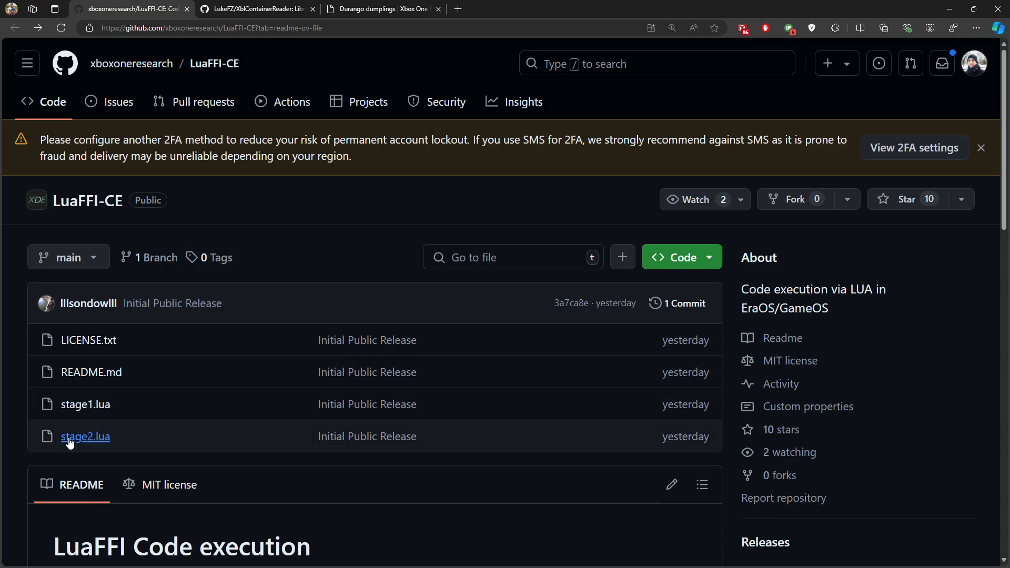
pyautogui.scroll(-3)
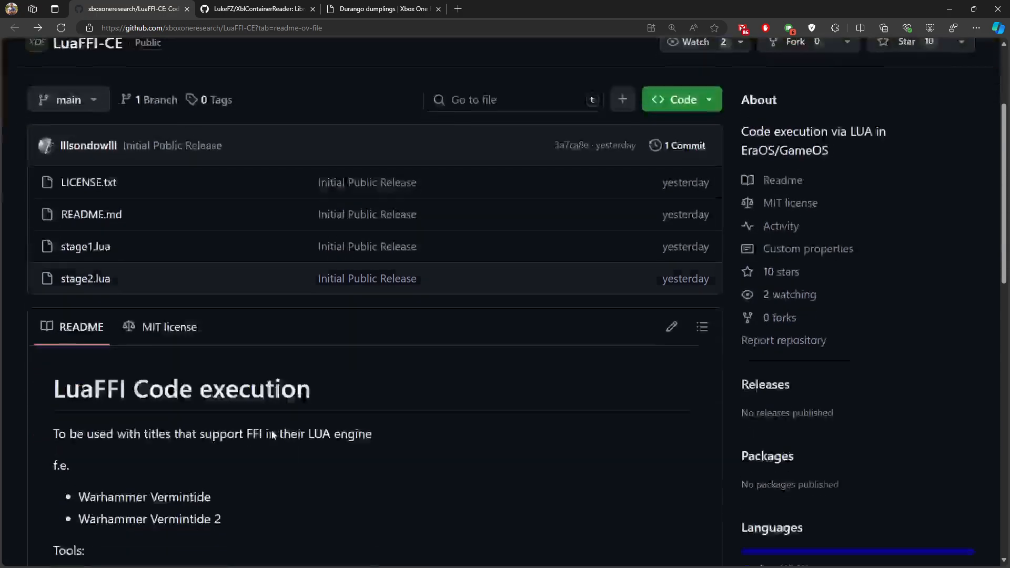
pyautogui.scroll(-3)
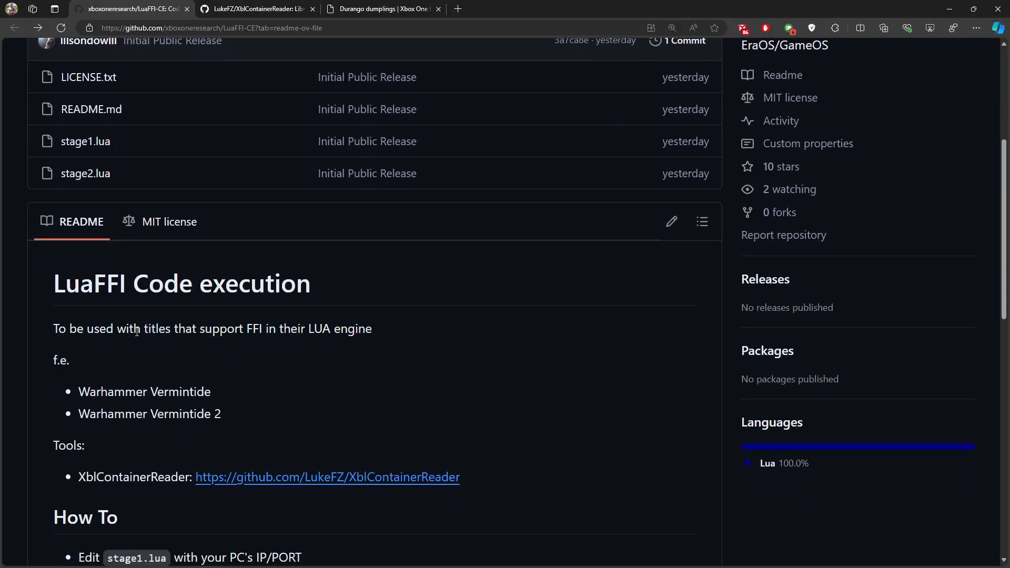
pyautogui.moveTo(256, 340)
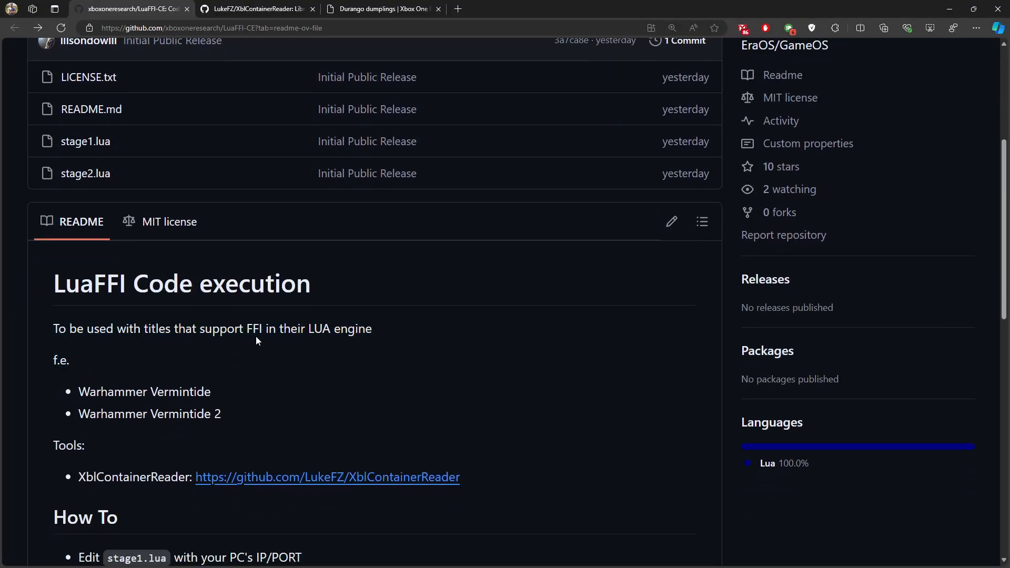
pyautogui.moveTo(315, 328)
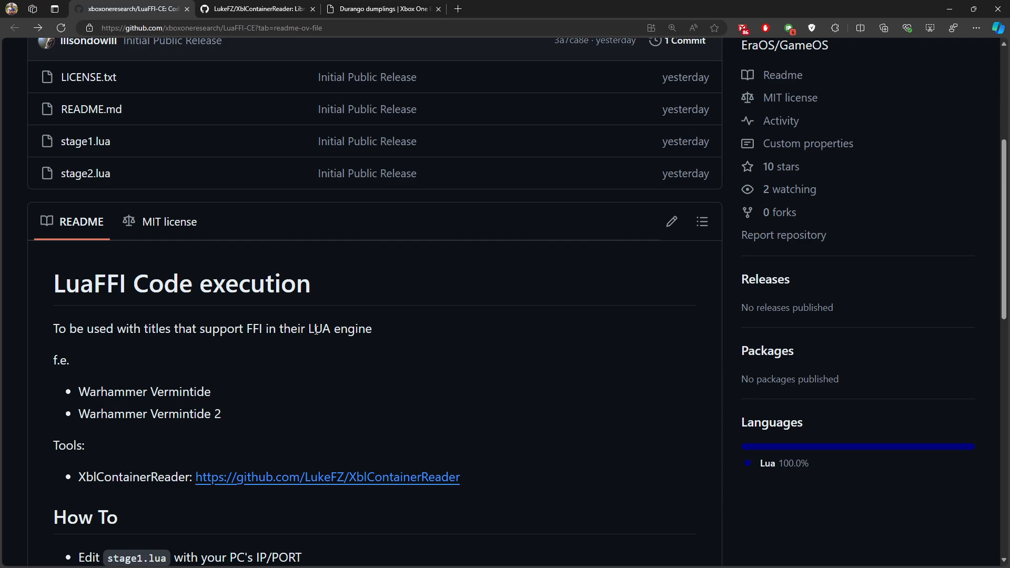
pyautogui.scroll(-3)
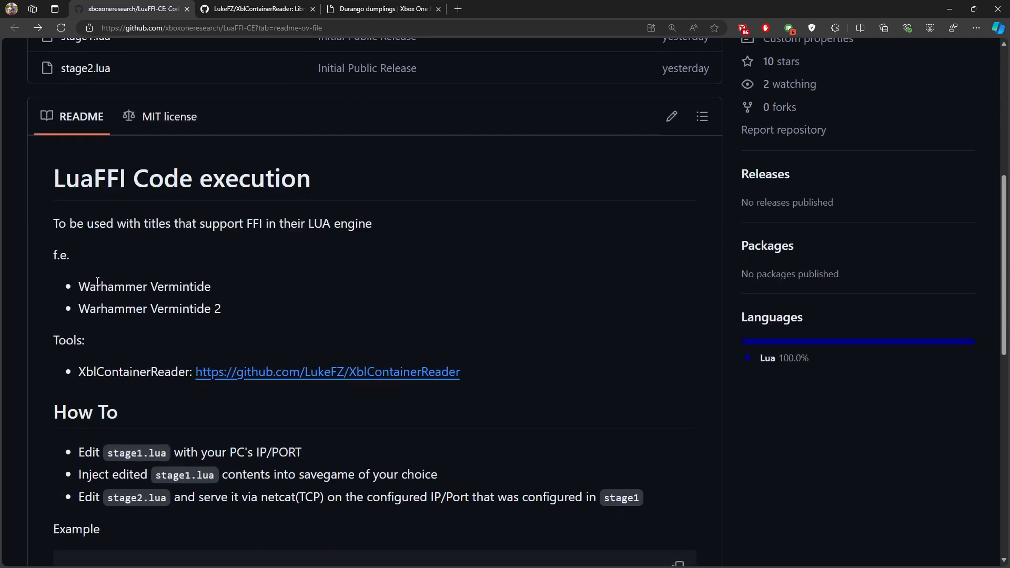
pyautogui.doubleClick(144, 287)
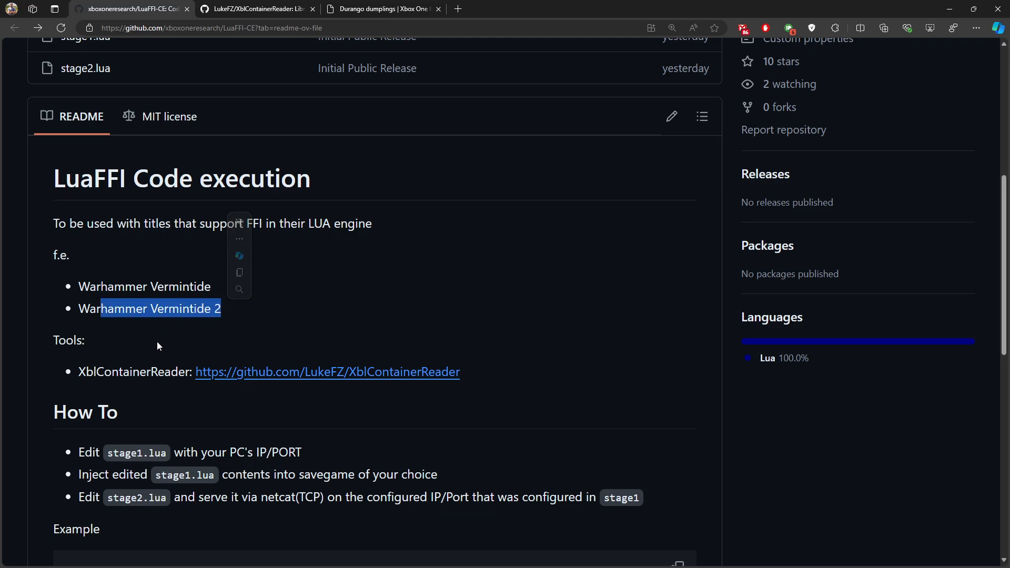
pyautogui.scroll(-3)
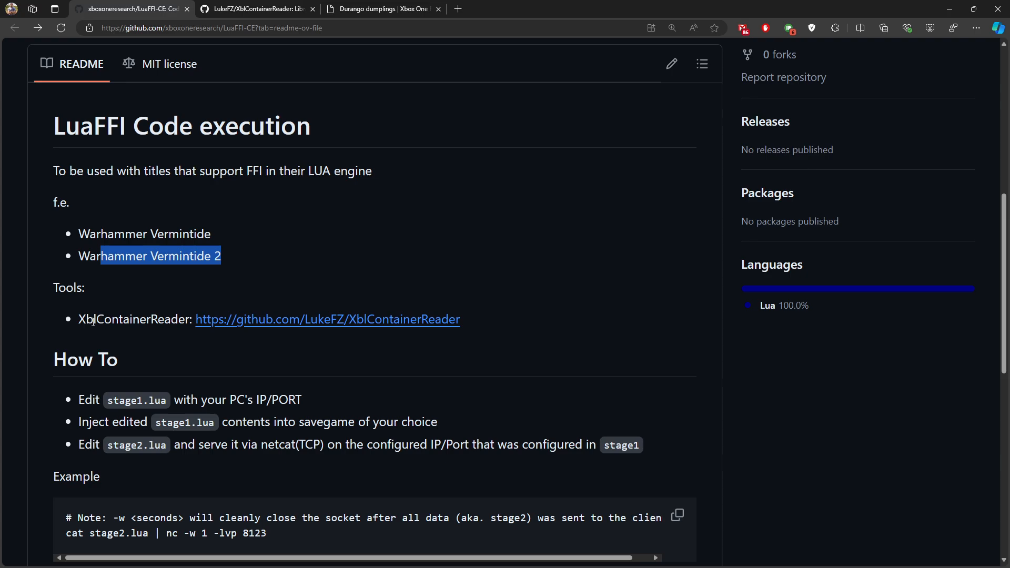
pyautogui.moveTo(207, 349)
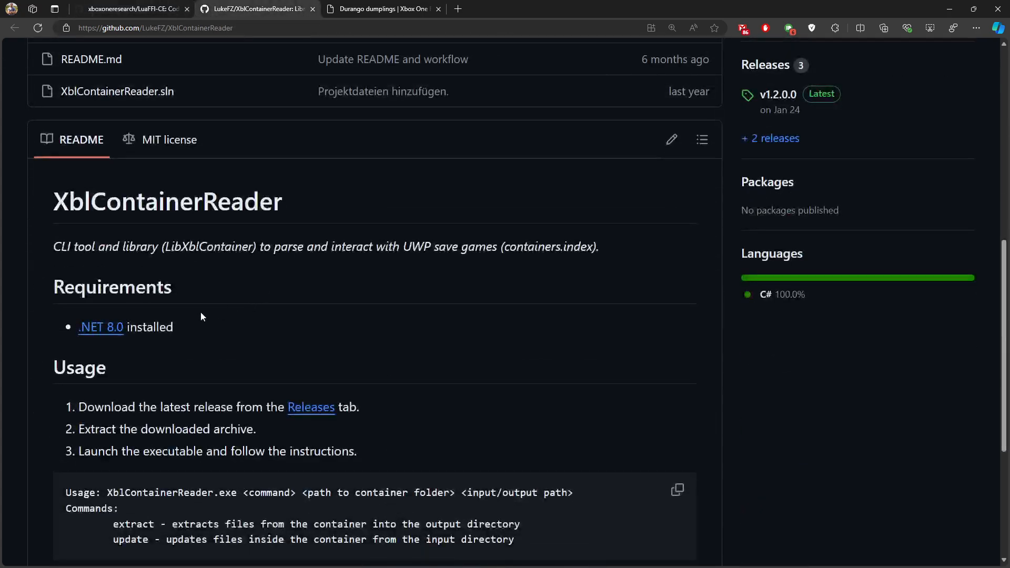
# Review XblContainerReader's README Usage section, highlighting the update command for container files.
pyautogui.scroll(-3)
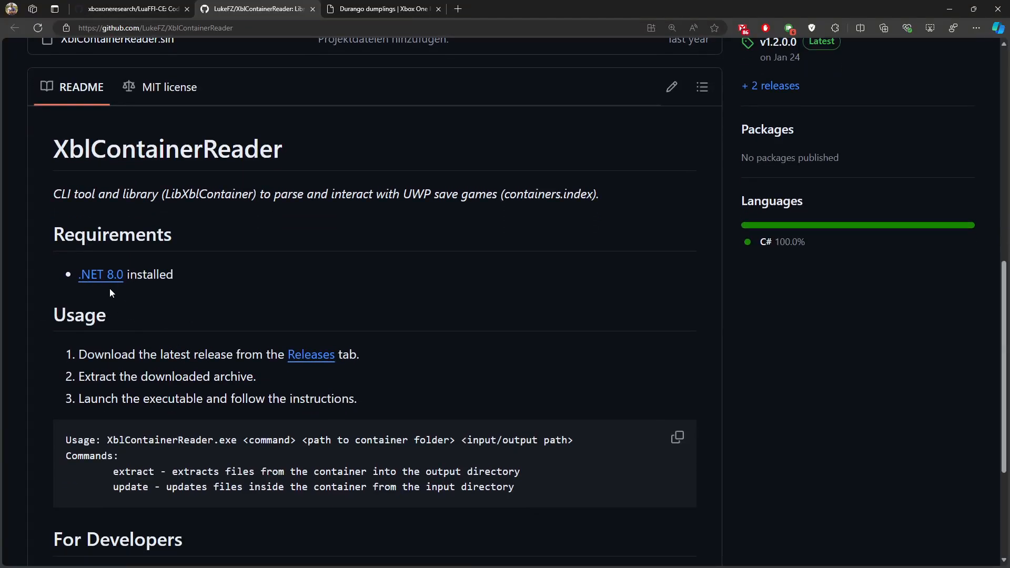
pyautogui.moveTo(281, 388)
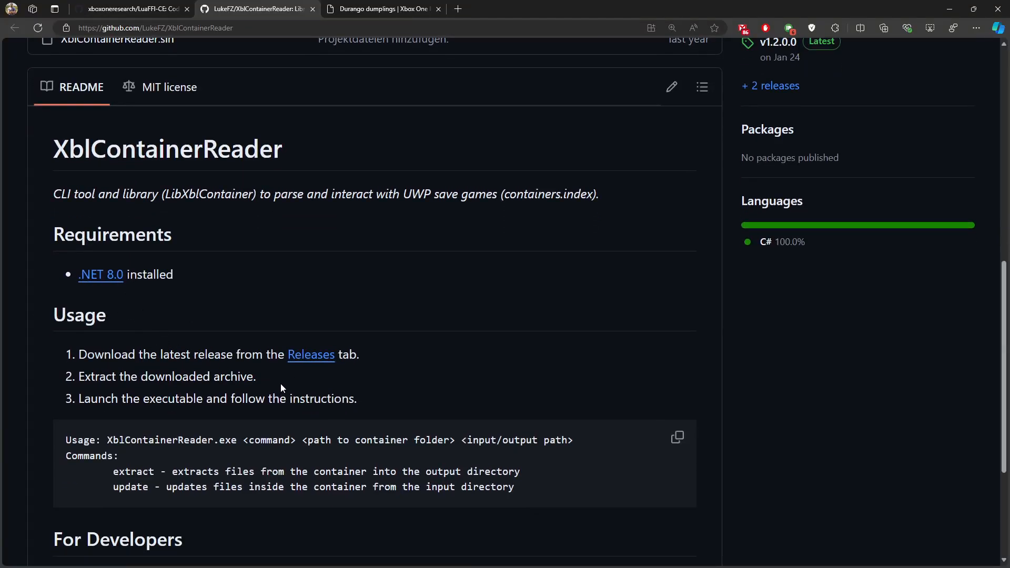
pyautogui.moveTo(138, 450)
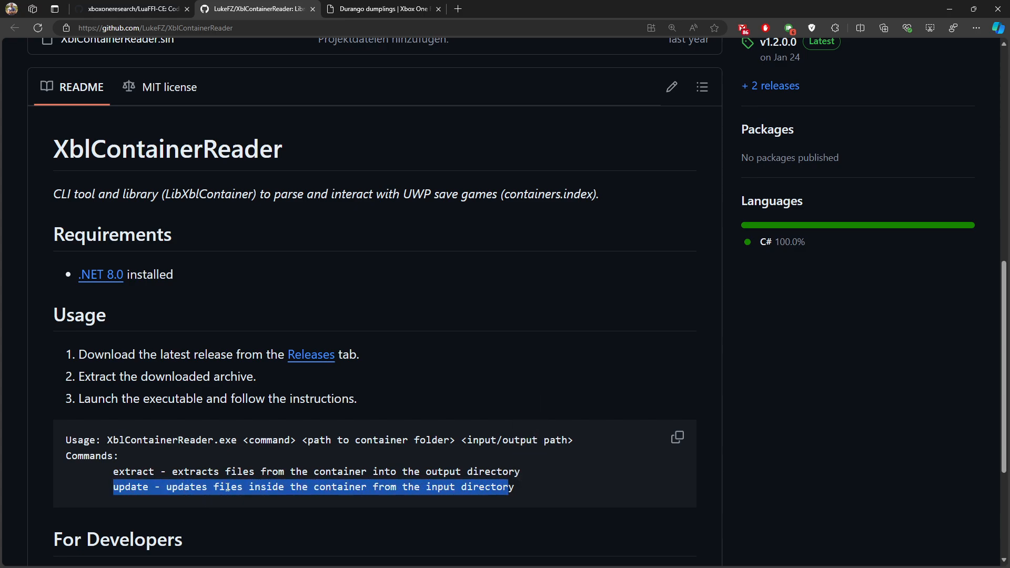
pyautogui.click(208, 490)
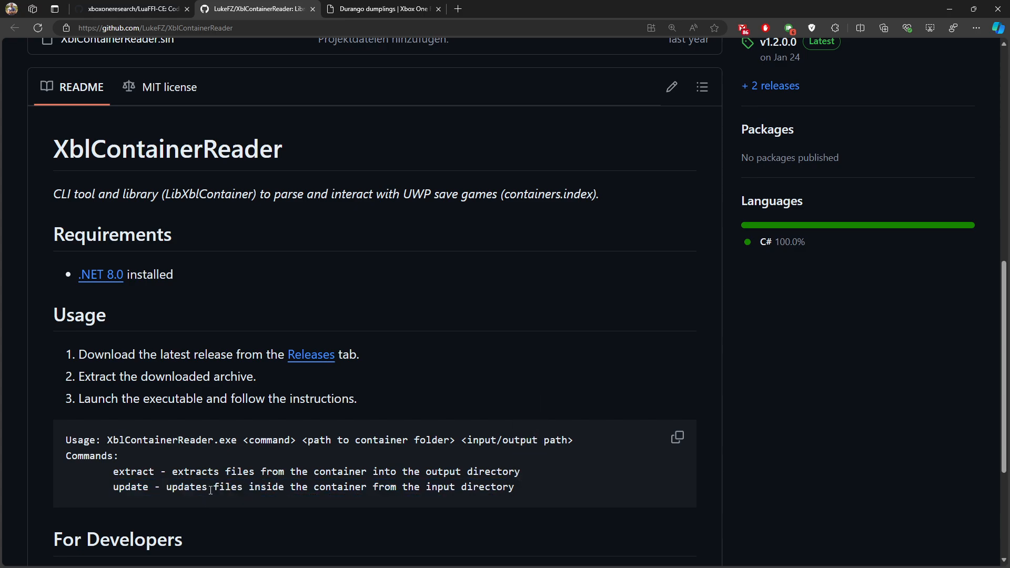
pyautogui.doubleClick(130, 486)
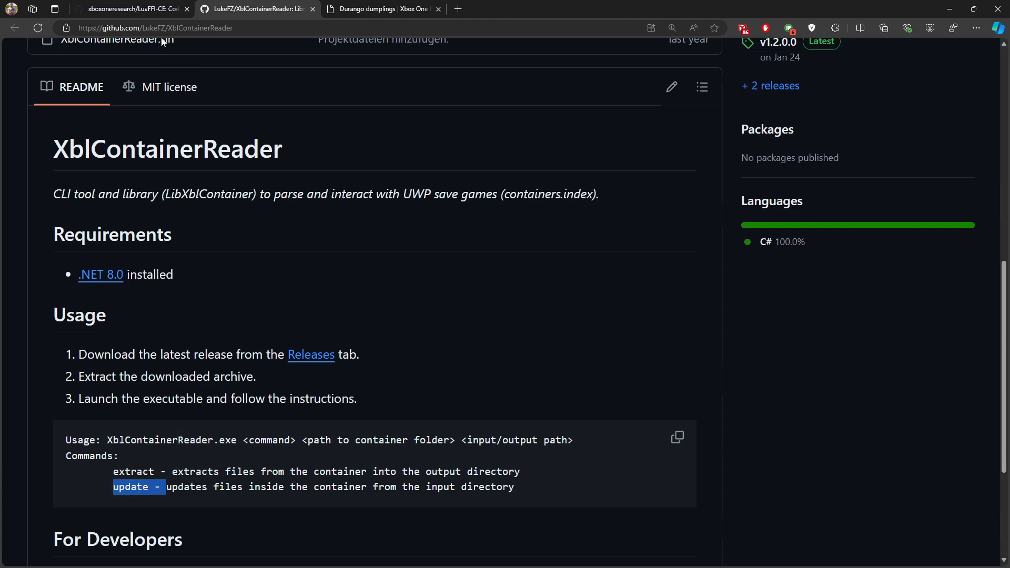
# Review the LuaFFI-CE How To steps, highlighting stage1.lua and the inject-into-savegame step.
pyautogui.click(129, 8)
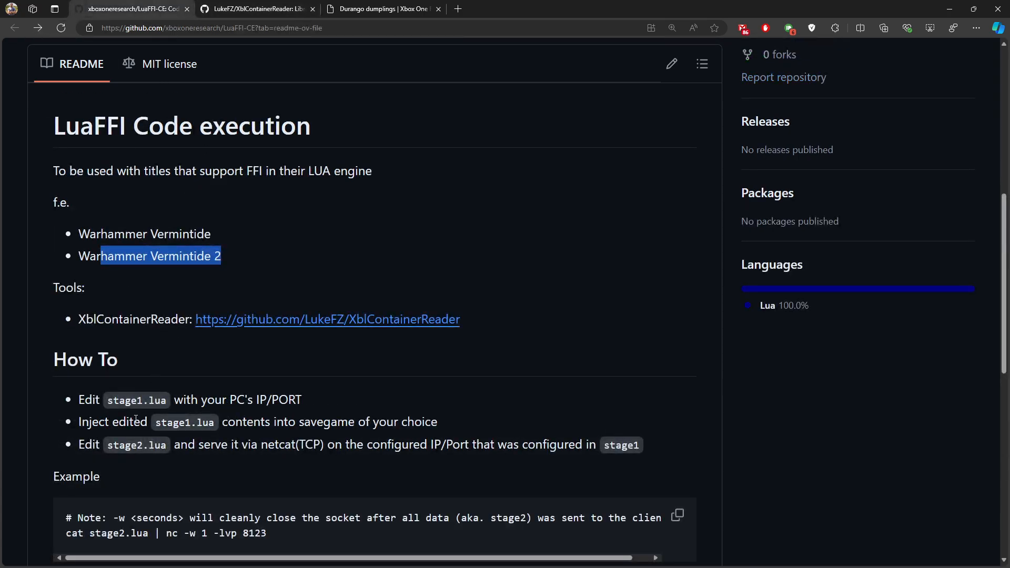
pyautogui.doubleClick(136, 399)
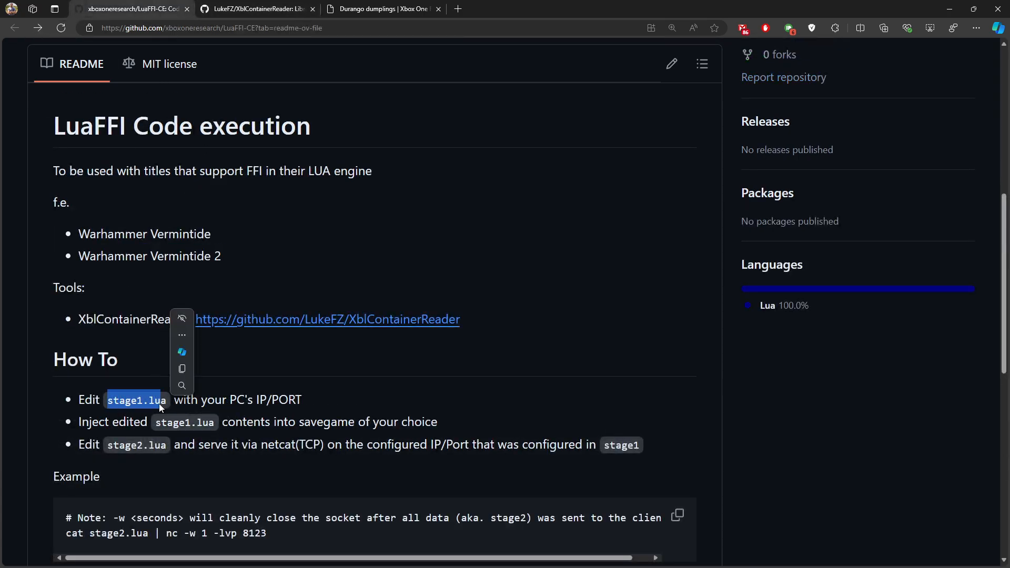
pyautogui.scroll(-3)
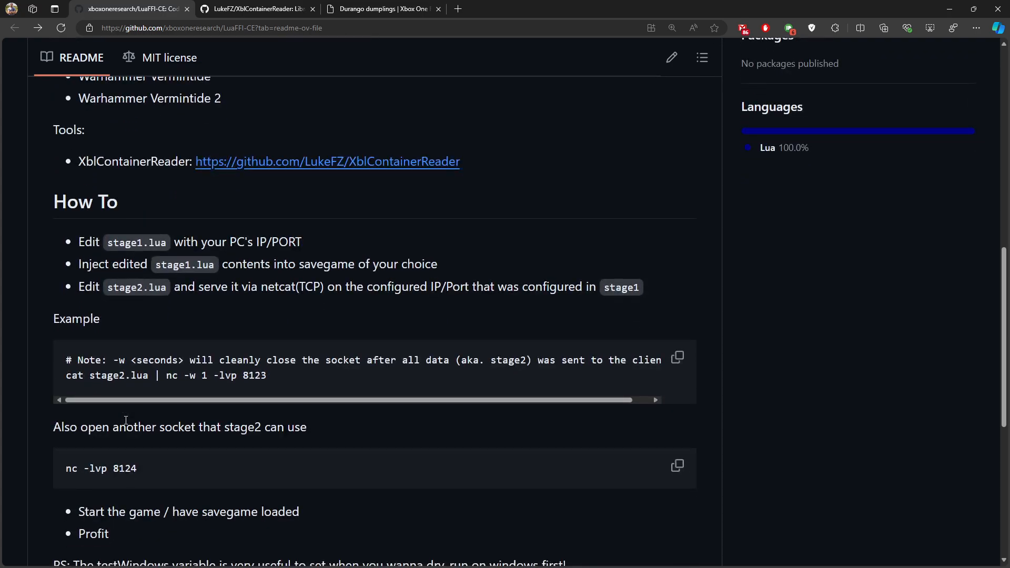
pyautogui.moveTo(64, 202)
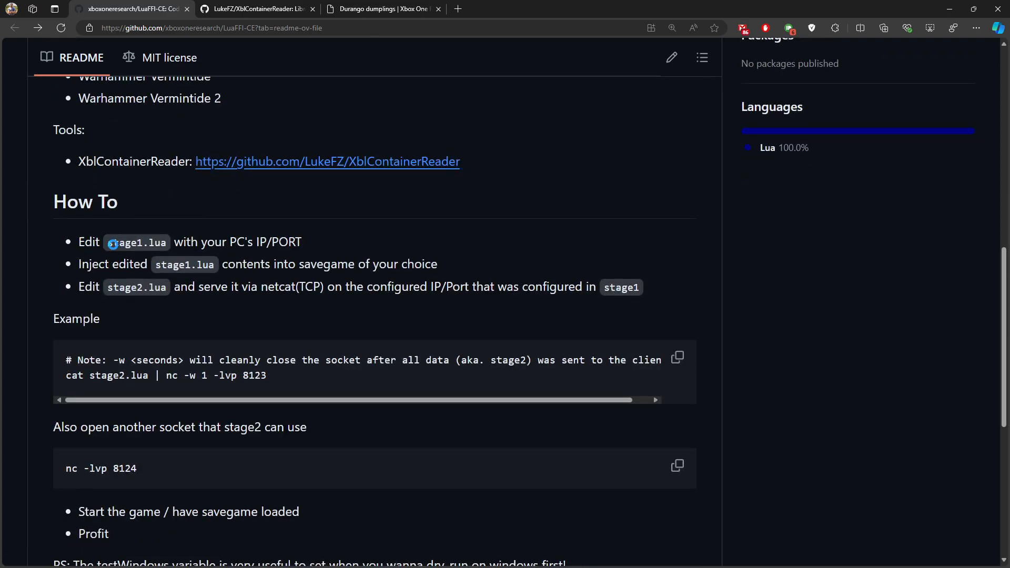
pyautogui.doubleClick(136, 242)
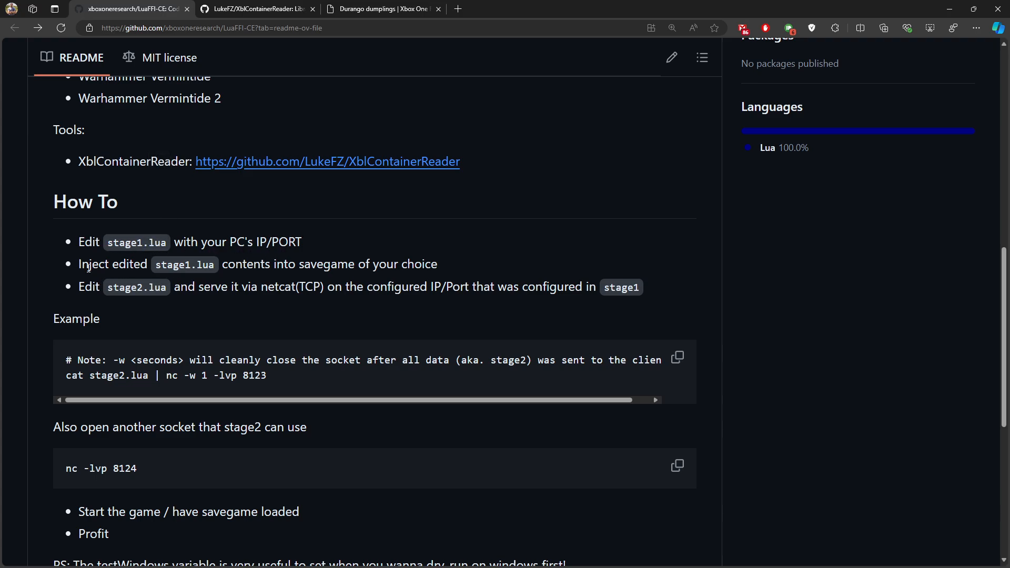
pyautogui.moveTo(210, 236)
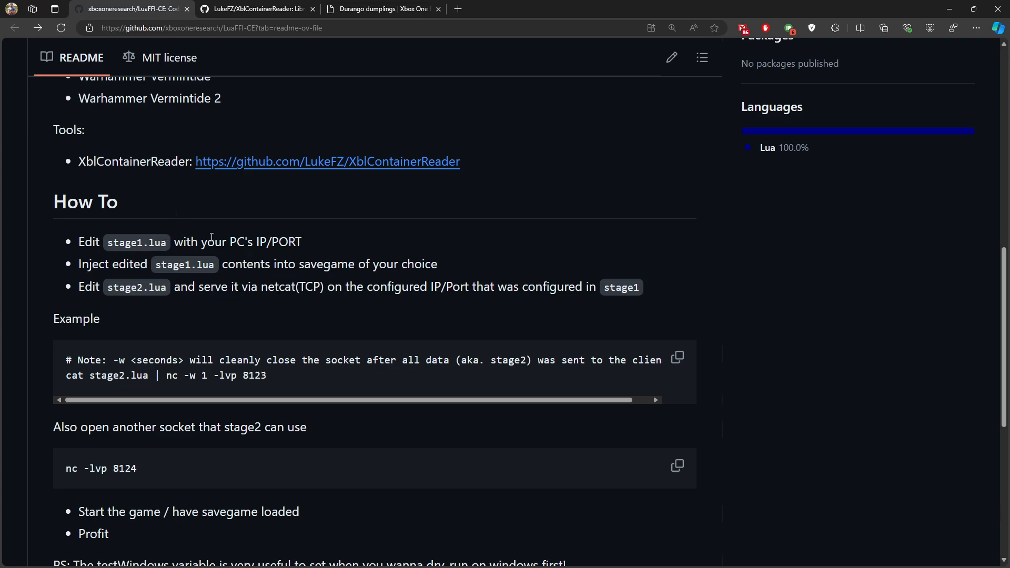
pyautogui.scroll(3)
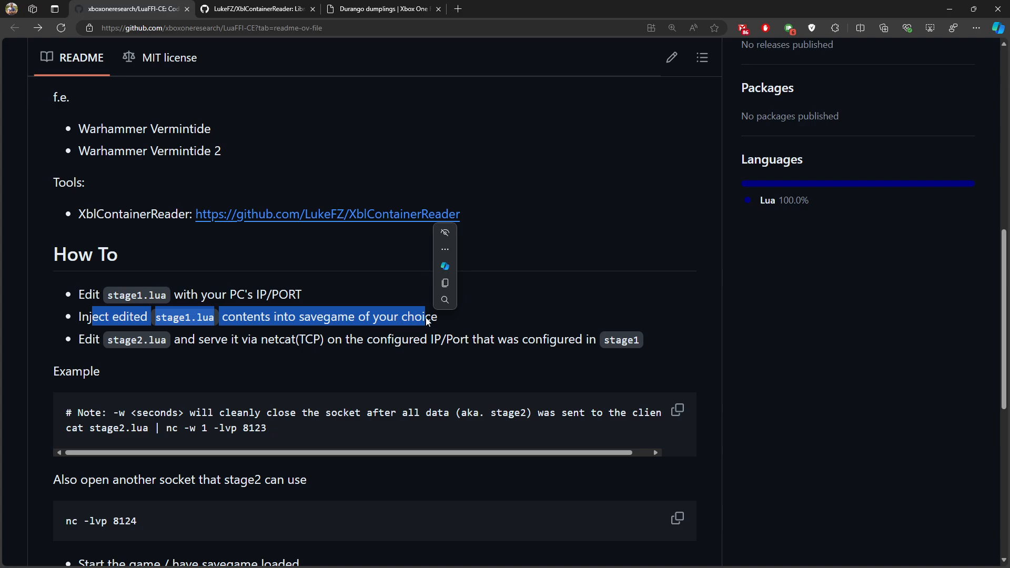
pyautogui.moveTo(311, 365)
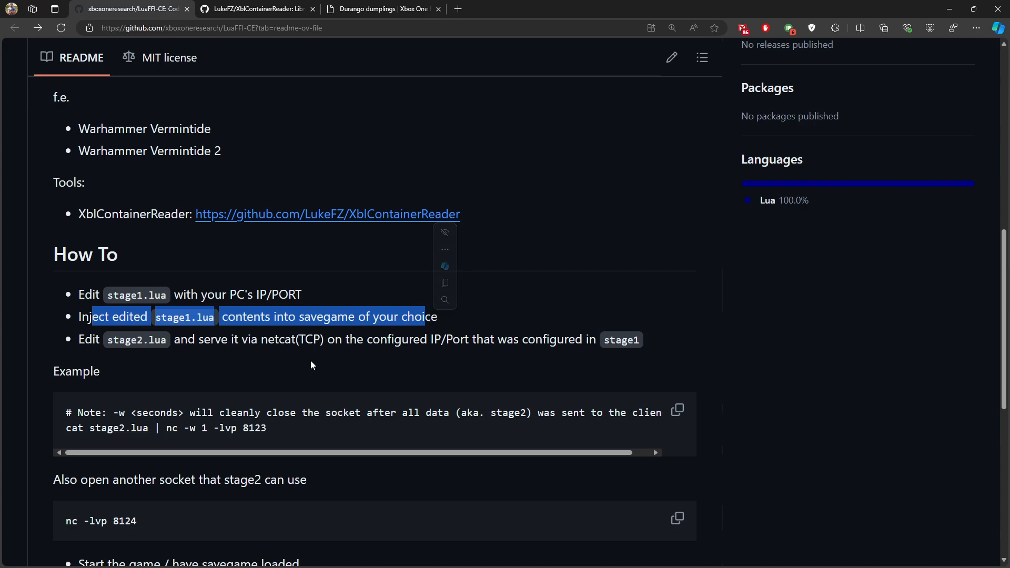
pyautogui.click(83, 352)
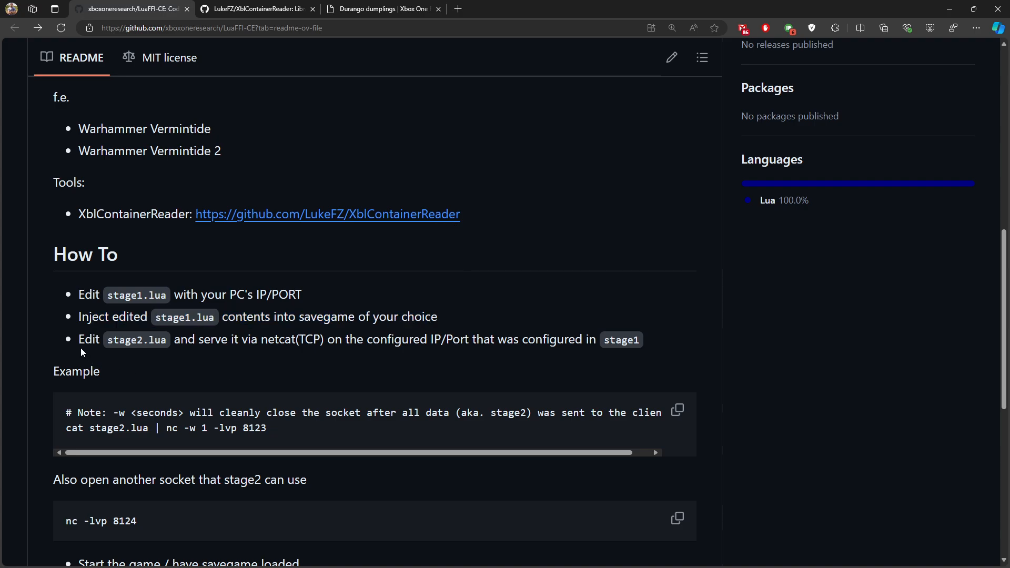
pyautogui.moveTo(83, 359)
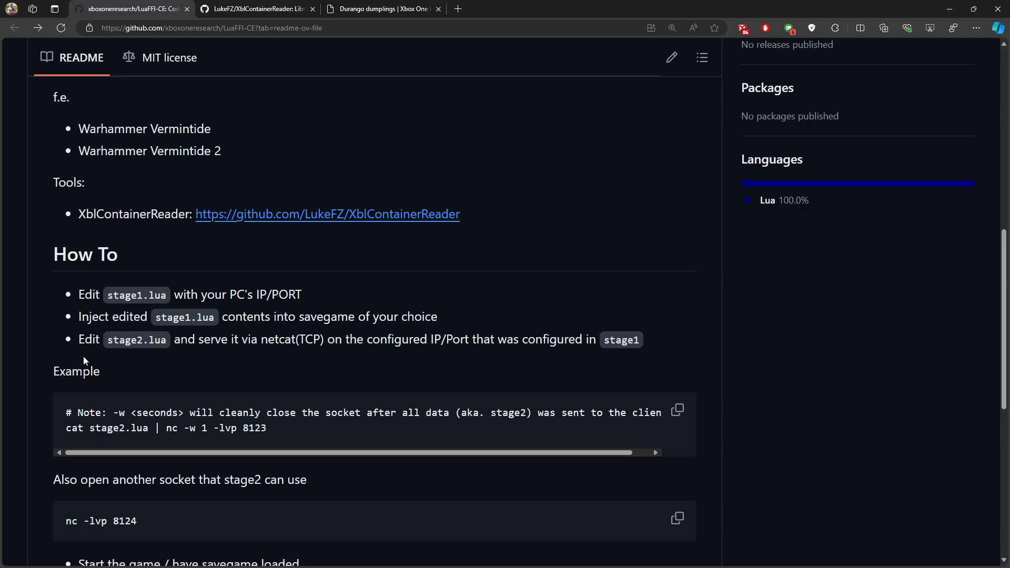
pyautogui.moveTo(192, 346)
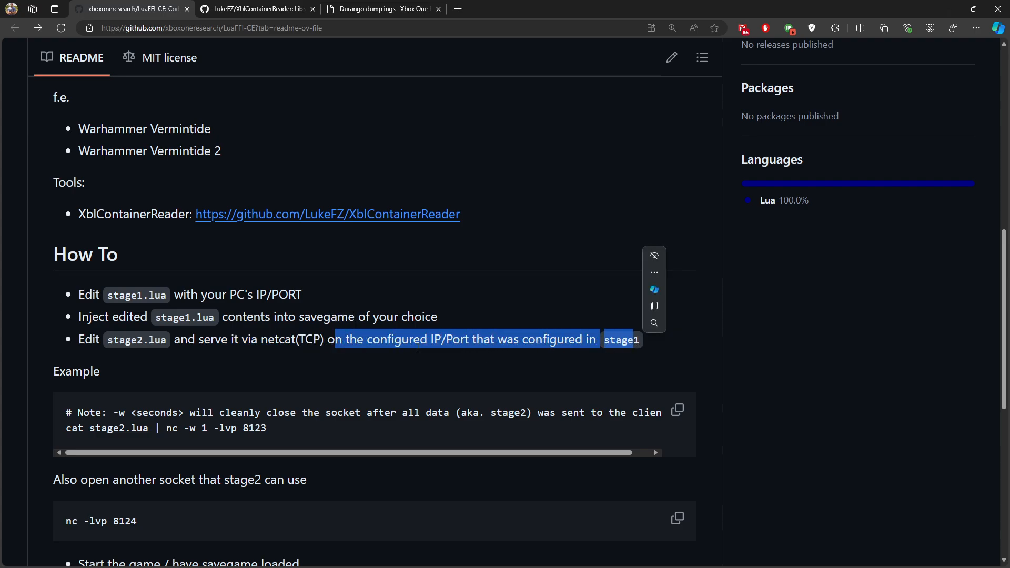
pyautogui.scroll(-3)
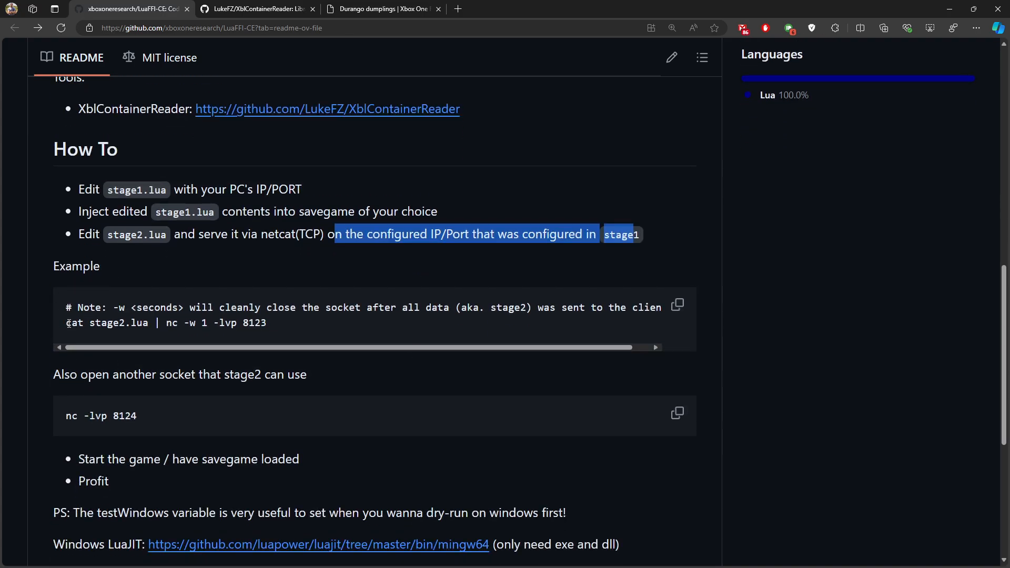
pyautogui.doubleClick(109, 323)
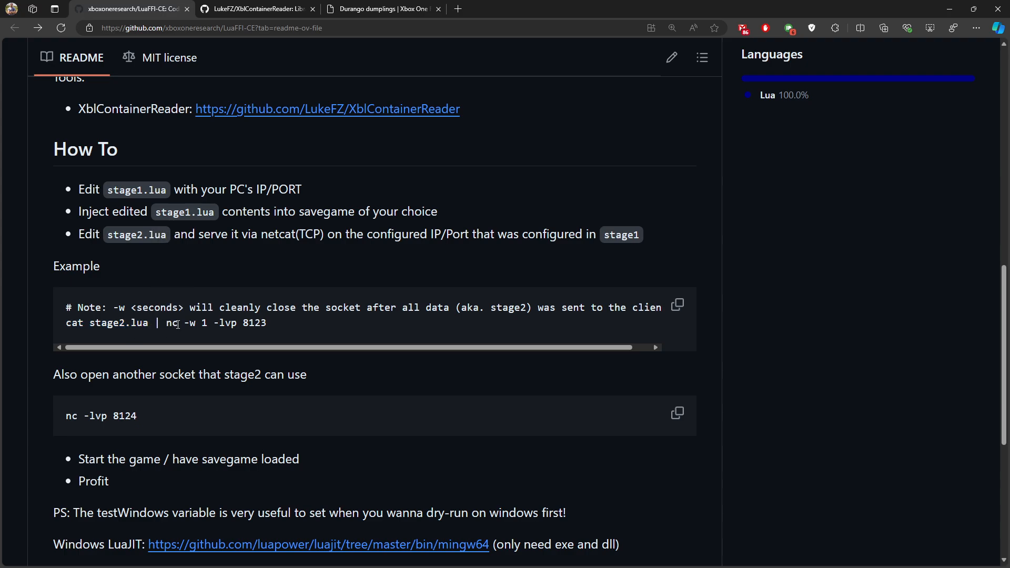
pyautogui.doubleClick(171, 322)
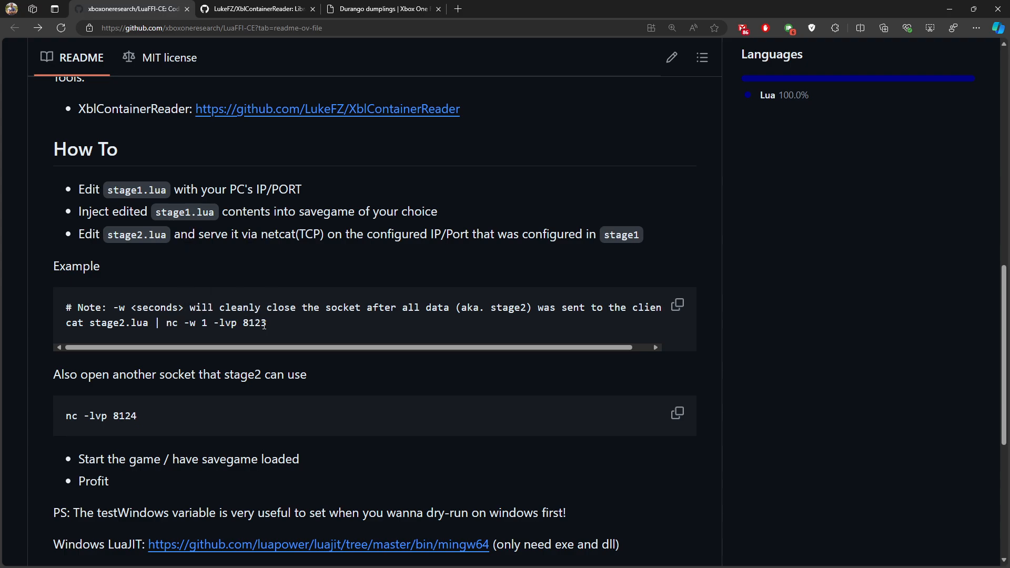
pyautogui.scroll(-3)
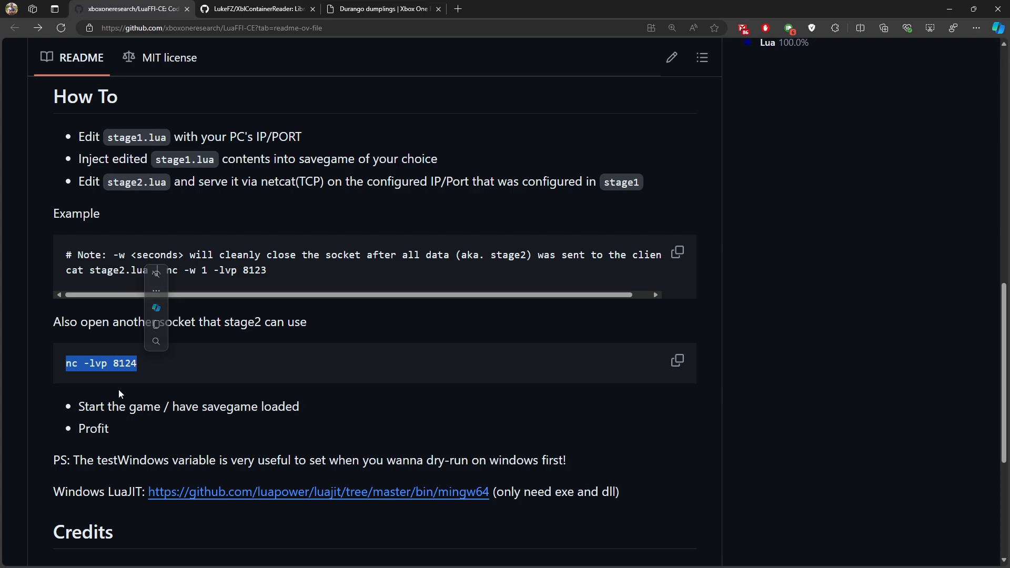
pyautogui.moveTo(76, 414)
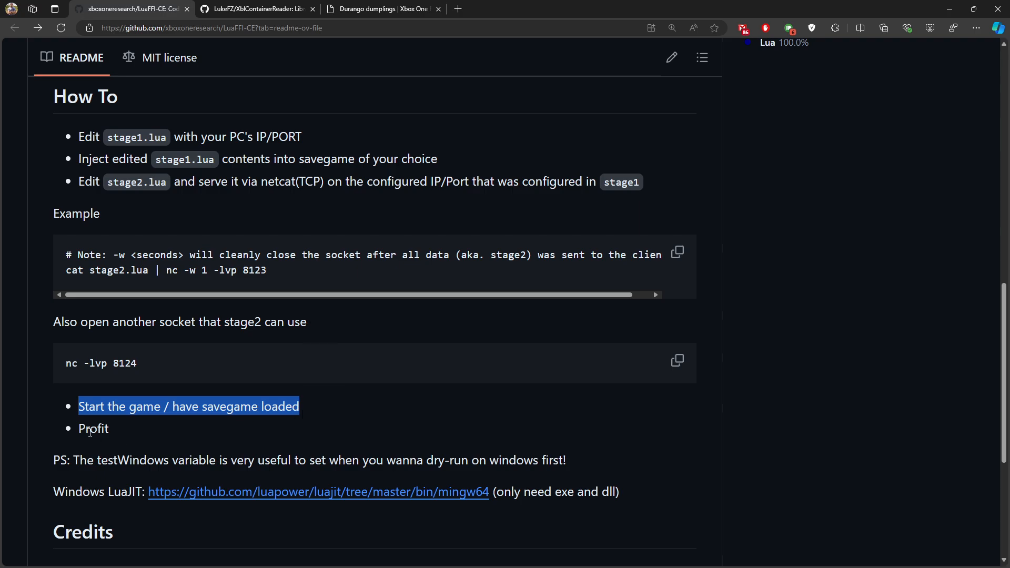
pyautogui.click(90, 429)
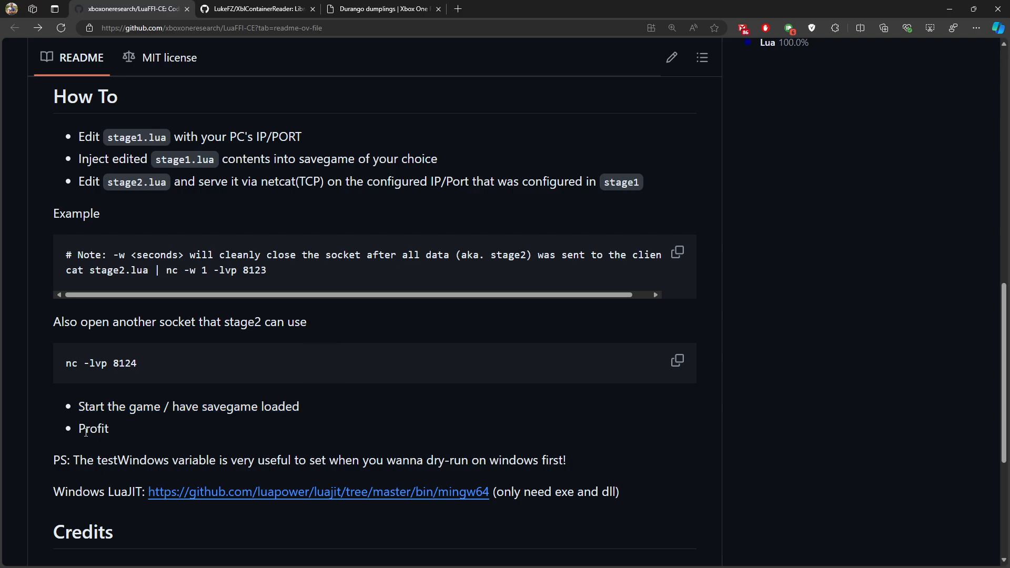
# Show the LuaFFI-CE repository's Code menu with its clone and Download ZIP options.
pyautogui.scroll(3)
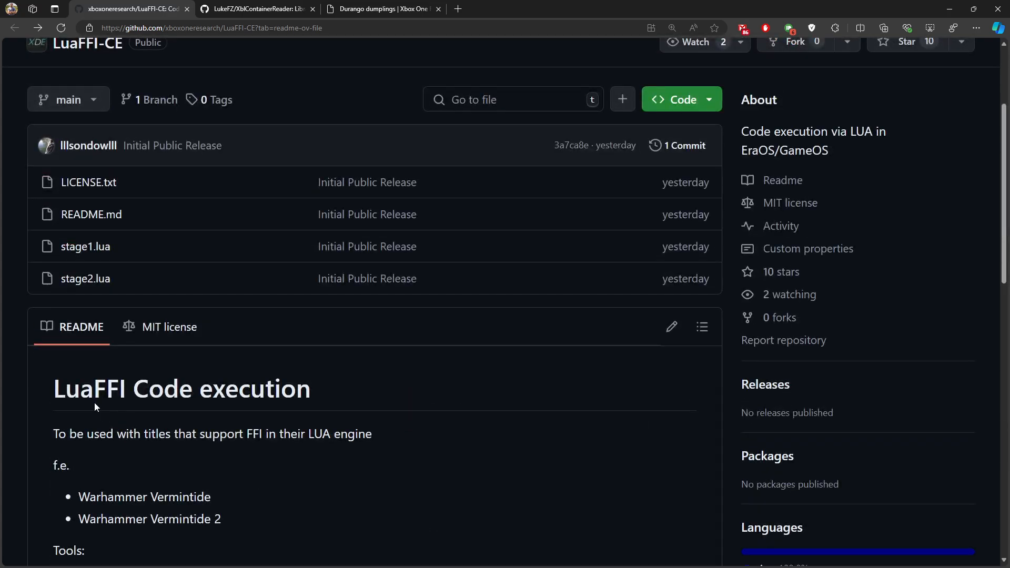
pyautogui.click(680, 99)
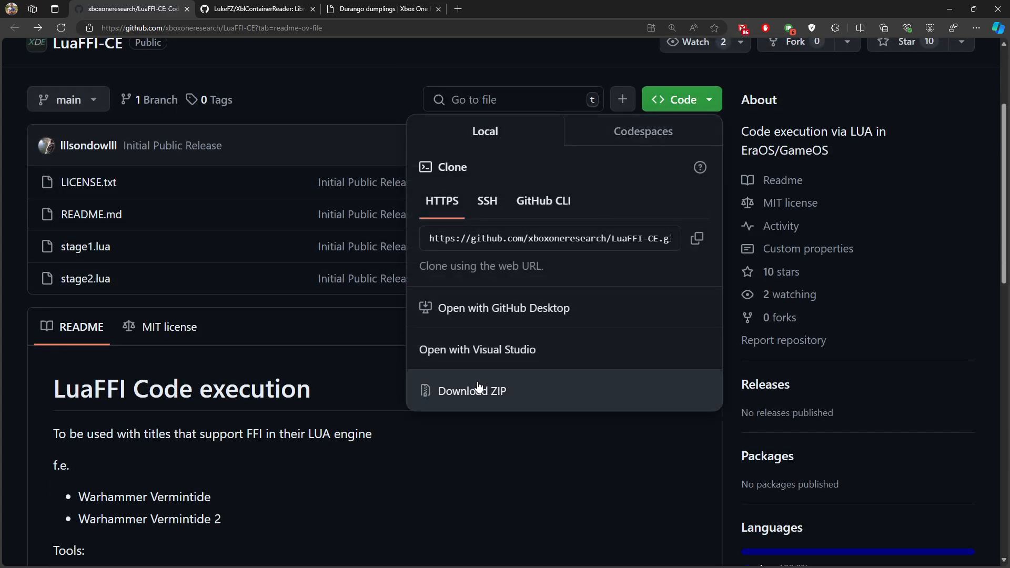
pyautogui.moveTo(546, 290)
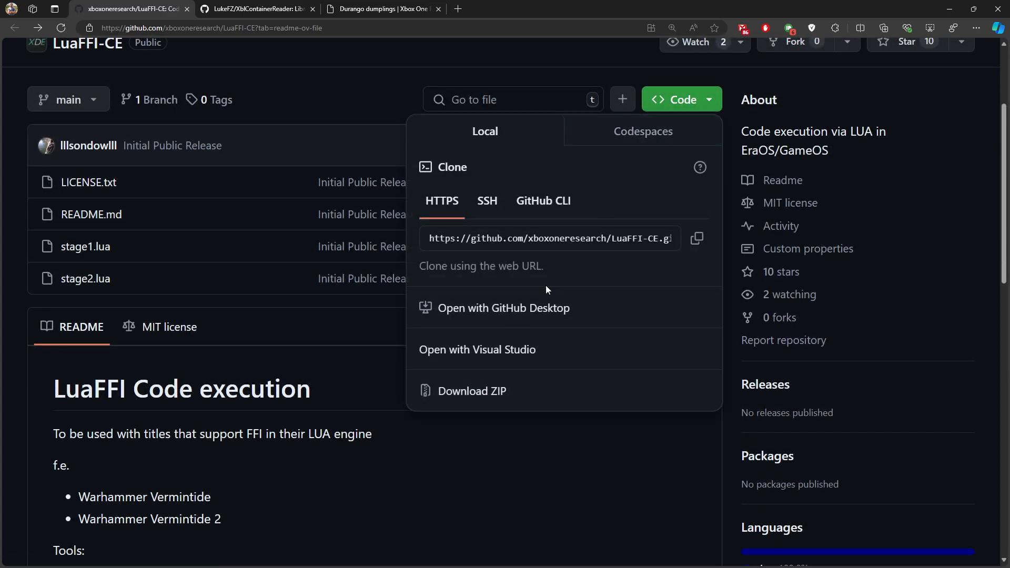
pyautogui.moveTo(472, 390)
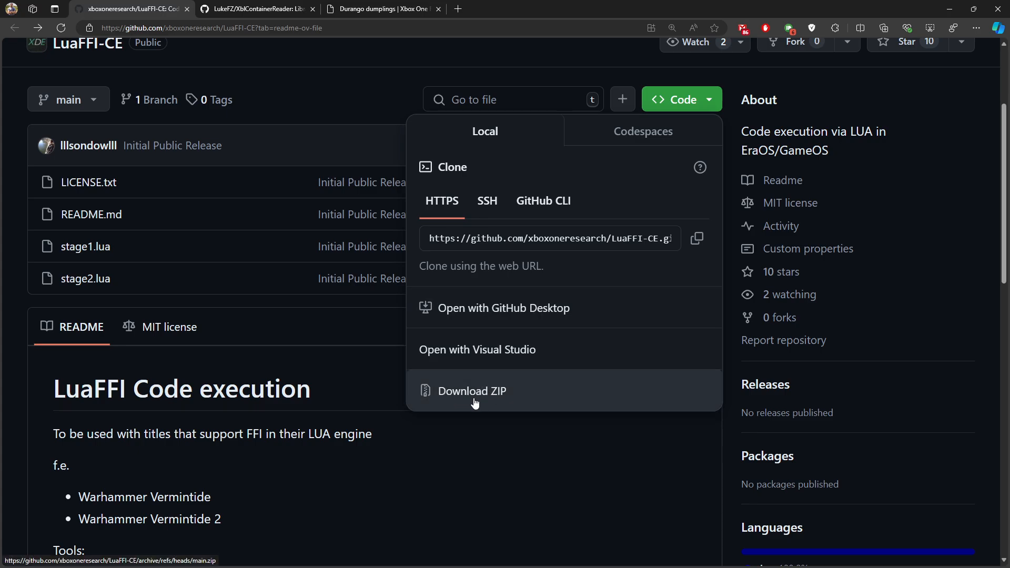
pyautogui.moveTo(433, 400)
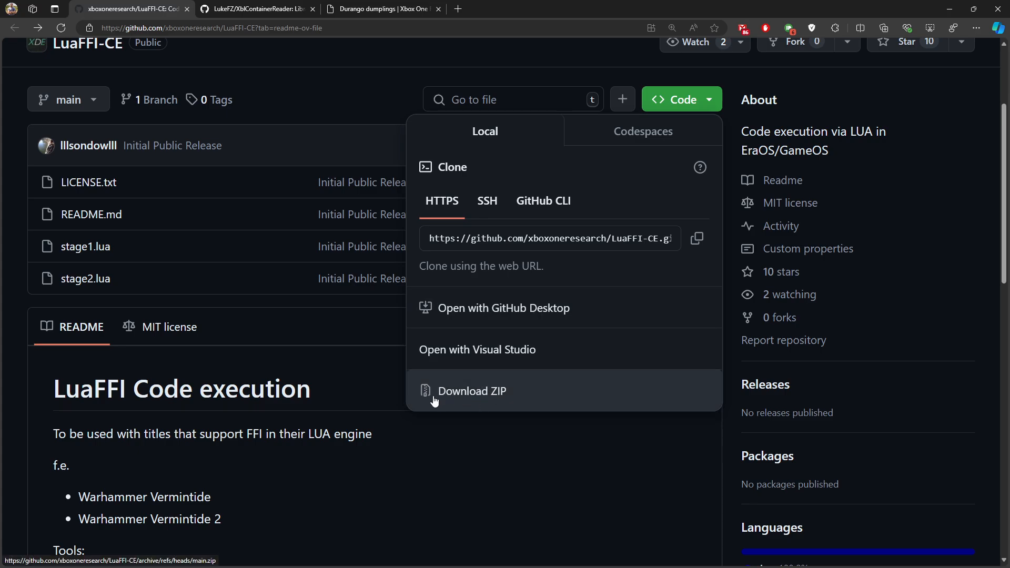
pyautogui.moveTo(243, 416)
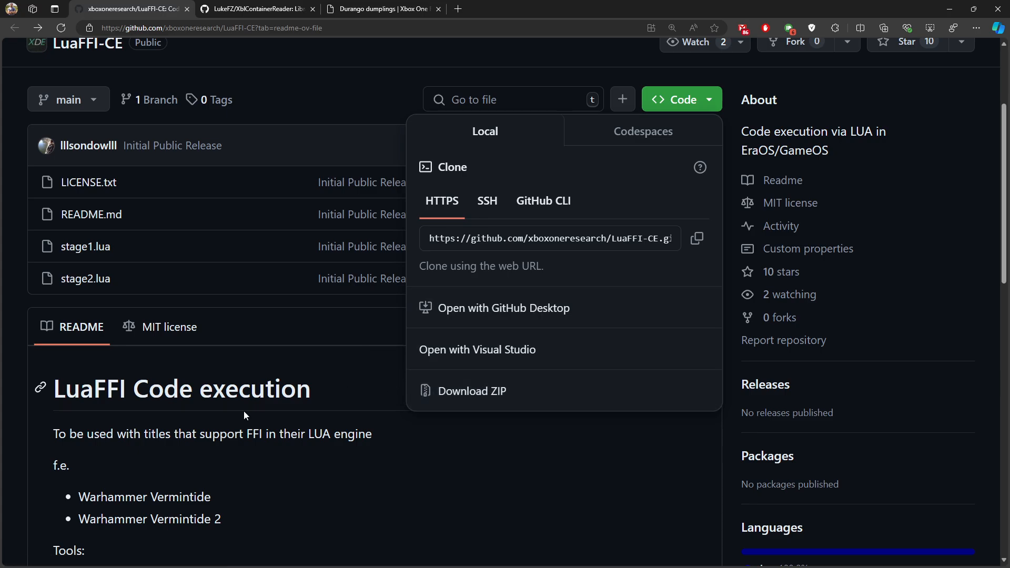
pyautogui.moveTo(243, 415)
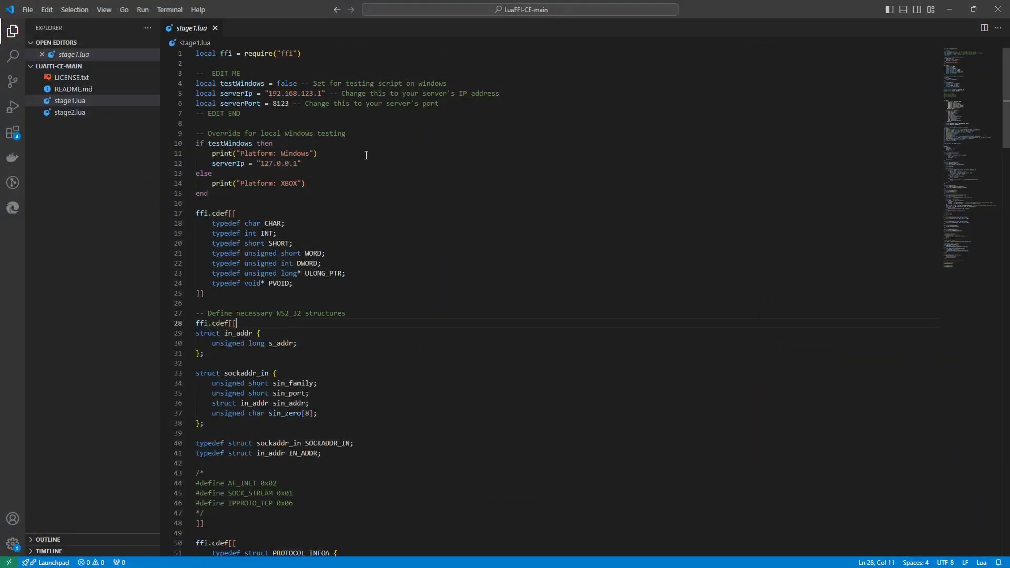
pyautogui.moveTo(256, 123)
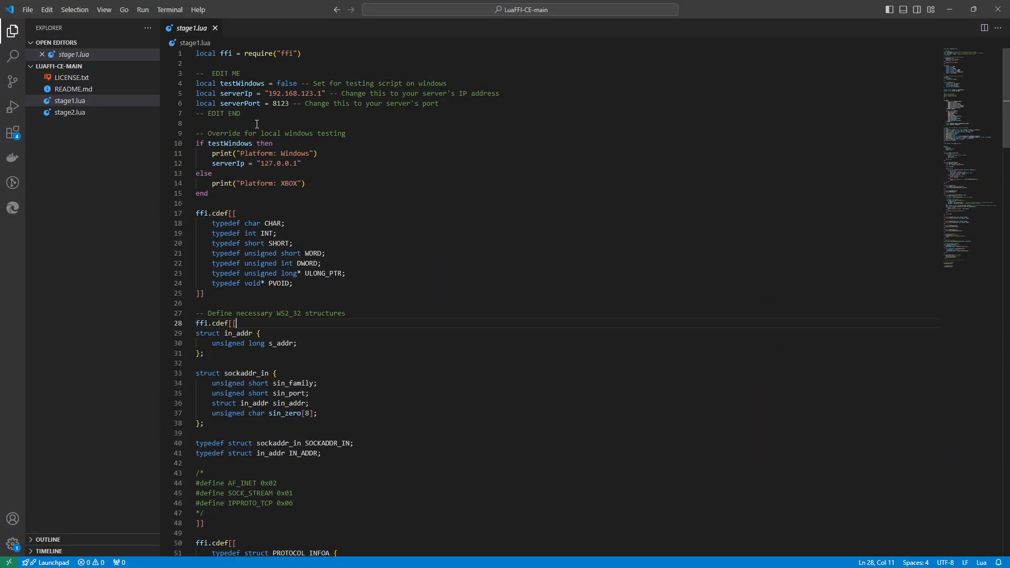
pyautogui.moveTo(252, 77)
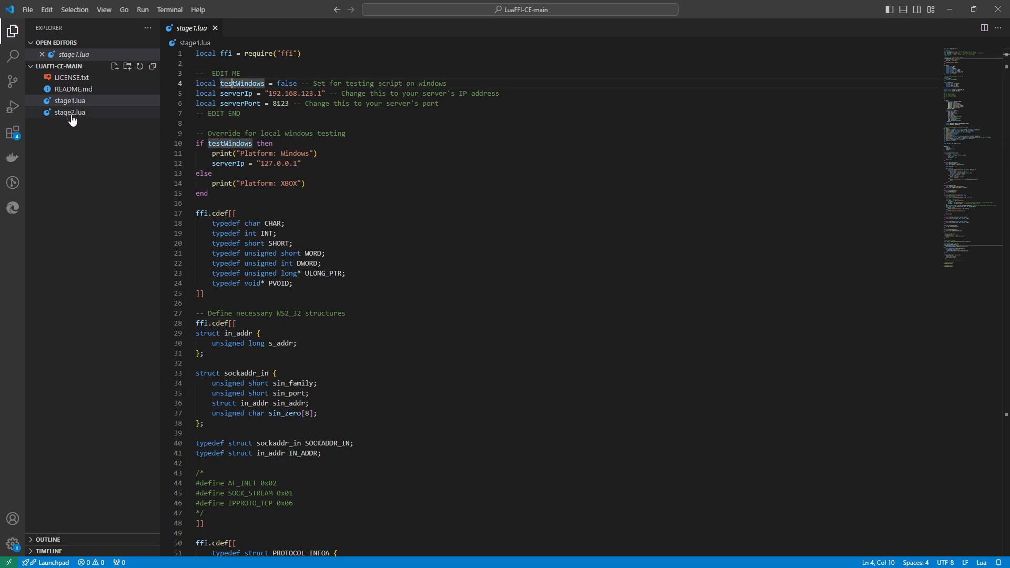
# Highlight stage1.lua's testWindows comment, serverIp address and serverPort 8123 in the EDIT ME block.
pyautogui.click(68, 100)
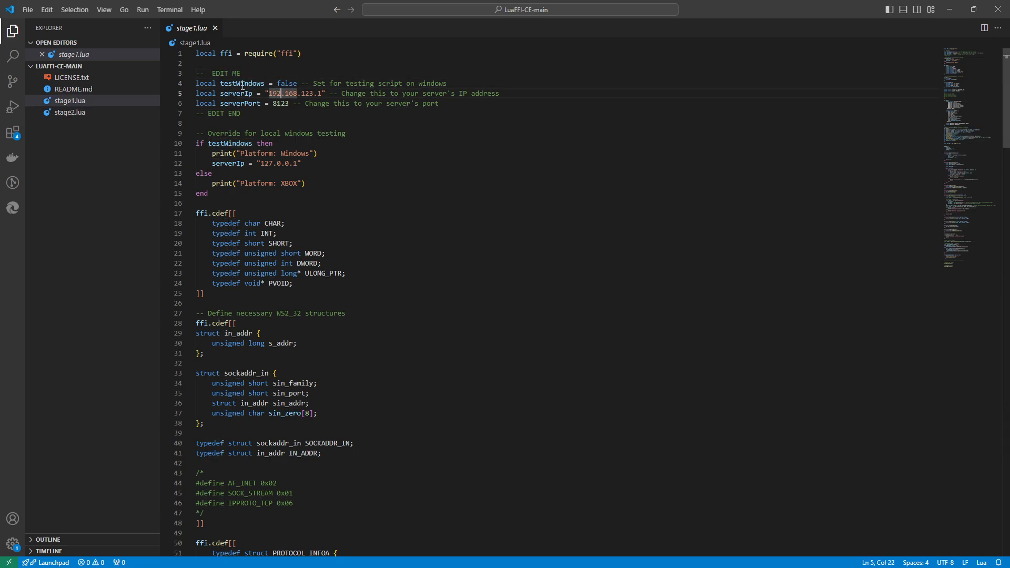
pyautogui.moveTo(310, 83); pyautogui.dragTo(447, 83)
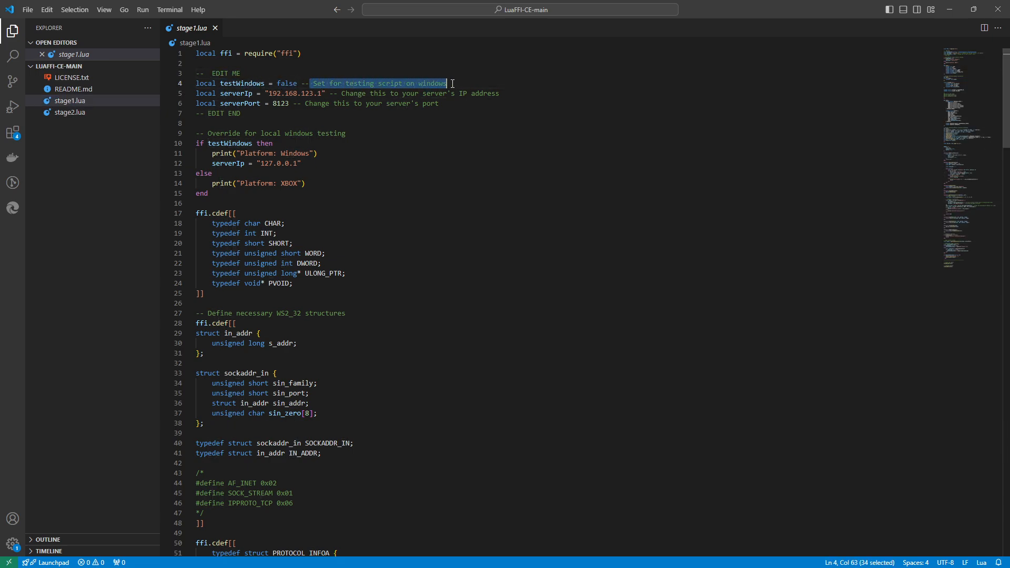
pyautogui.moveTo(427, 95)
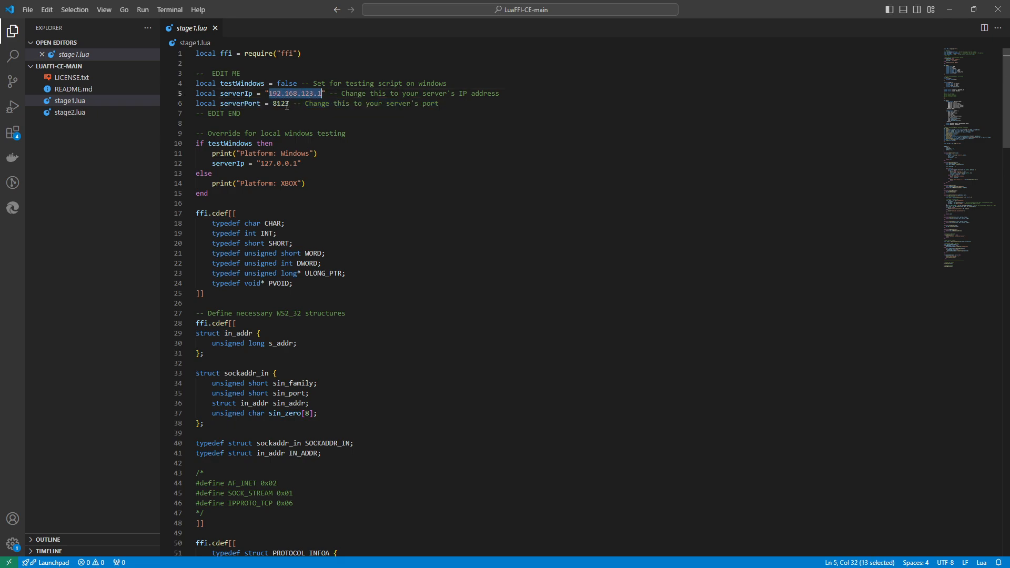
pyautogui.doubleClick(278, 103)
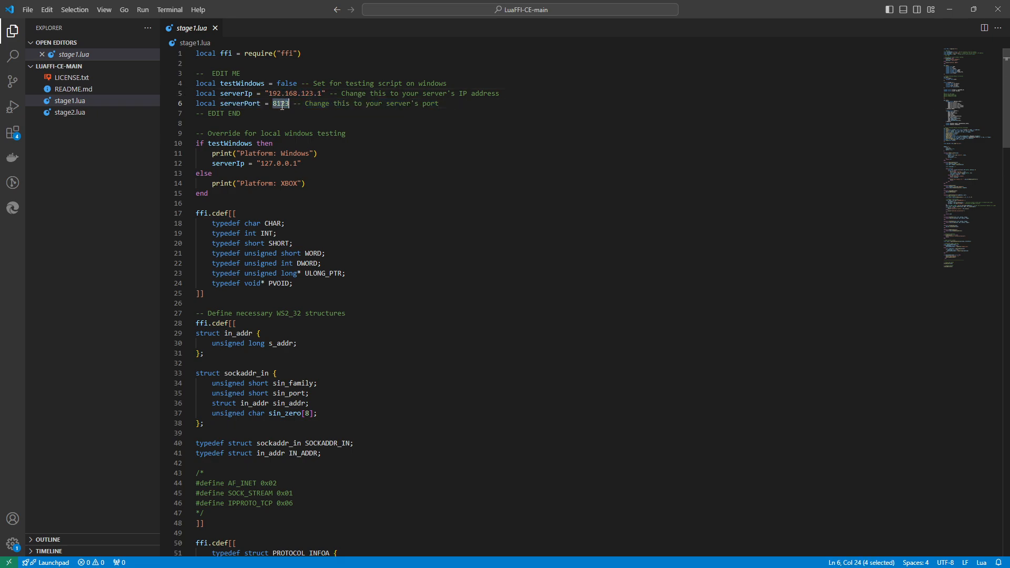
pyautogui.scroll(-3)
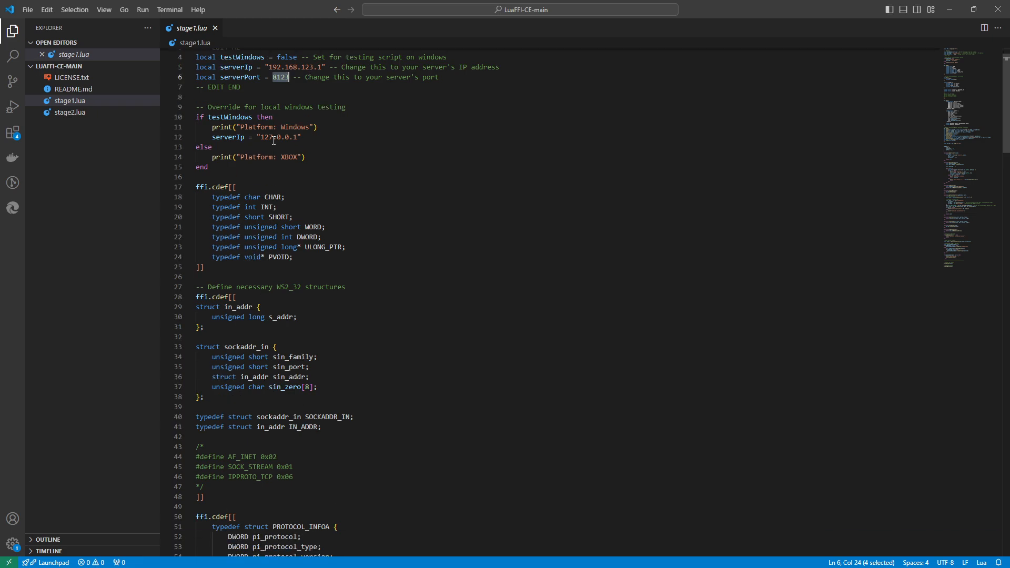
pyautogui.moveTo(281, 142)
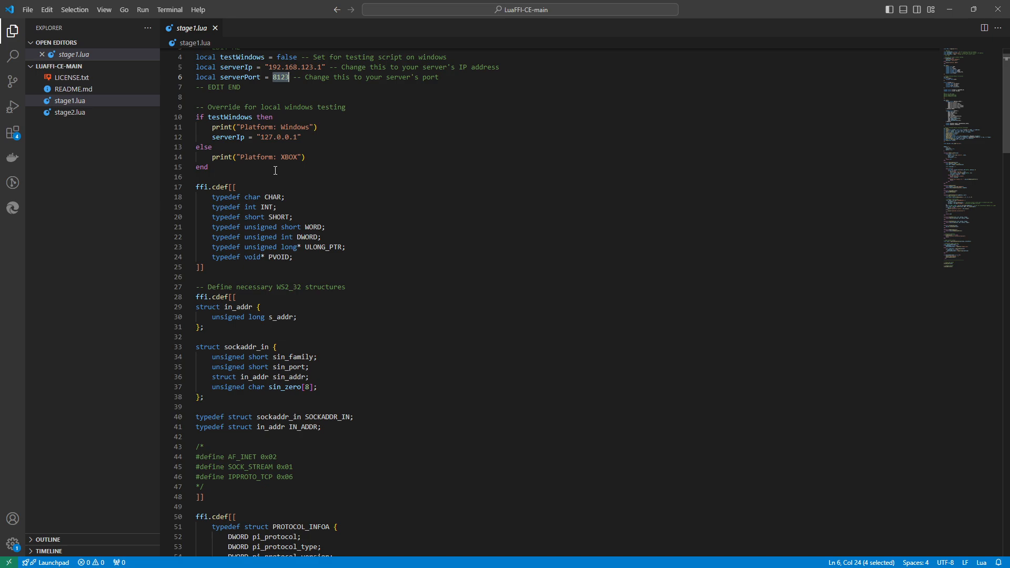
pyautogui.scroll(-3)
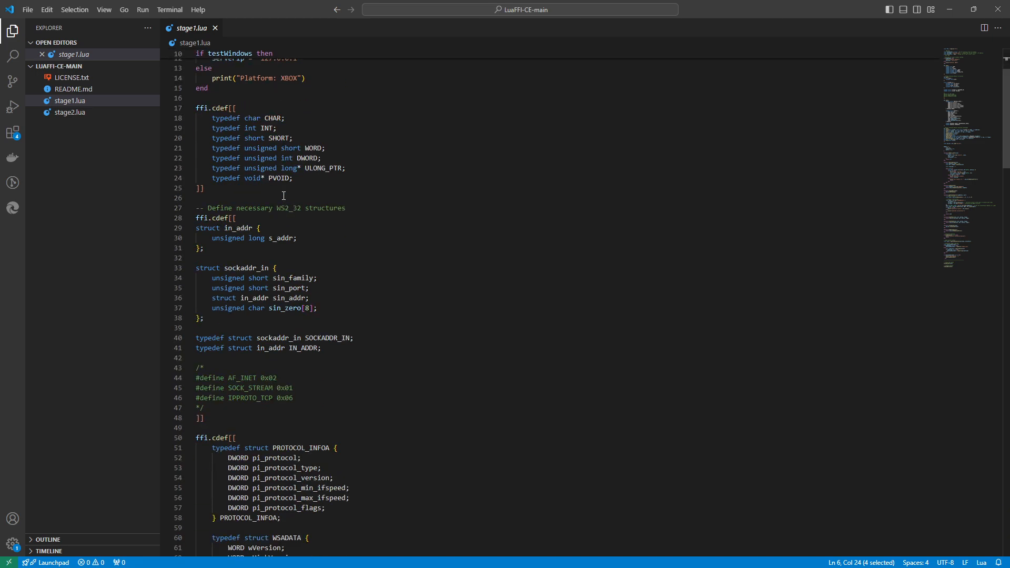
pyautogui.scroll(-3)
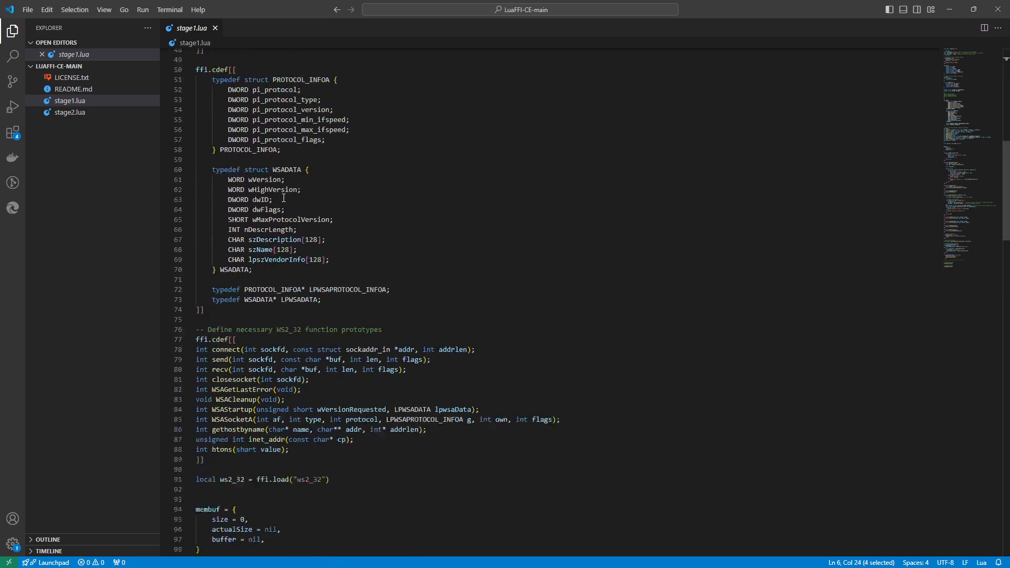
pyautogui.scroll(-3)
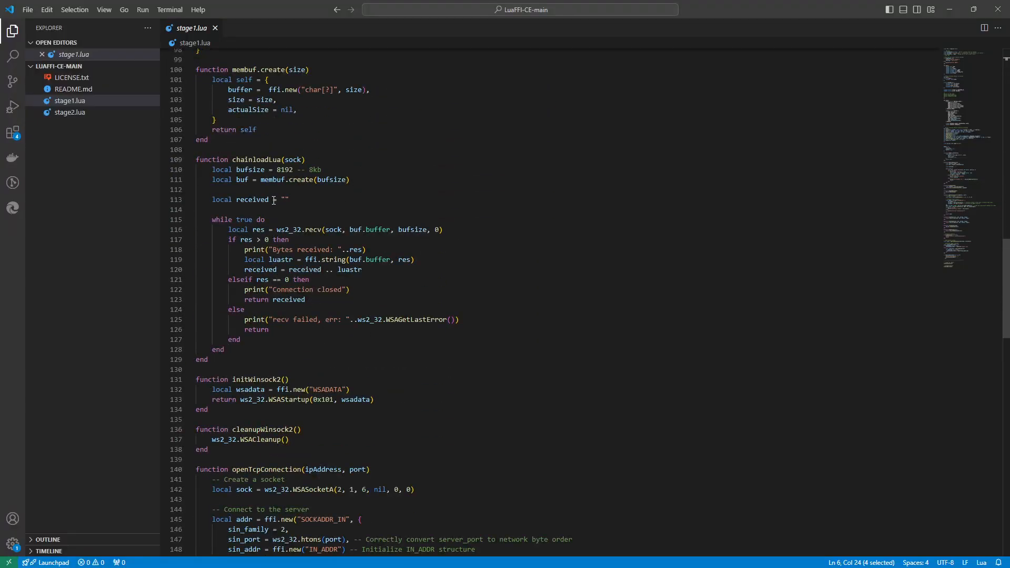
pyautogui.doubleClick(258, 159)
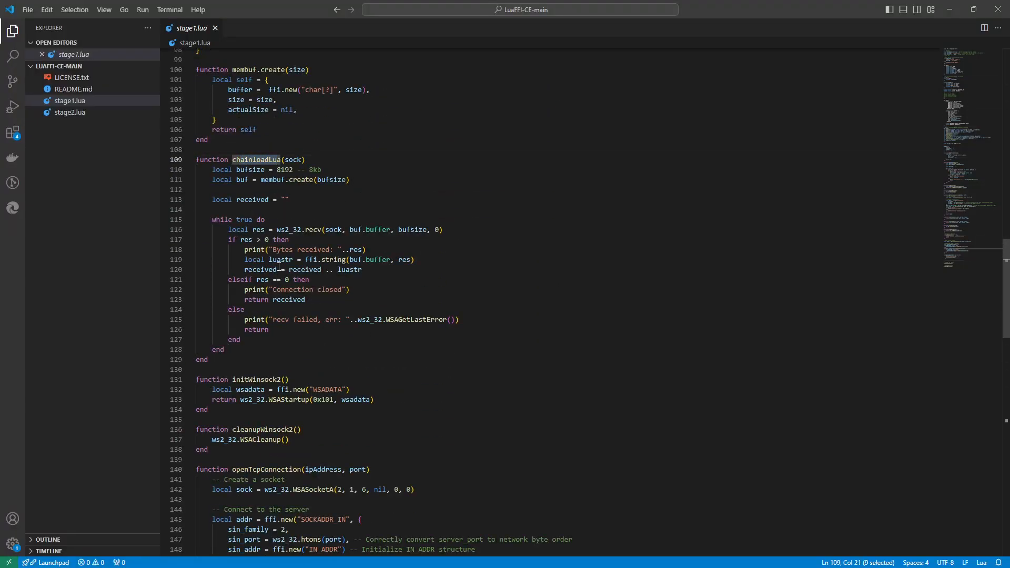
pyautogui.moveTo(310, 245)
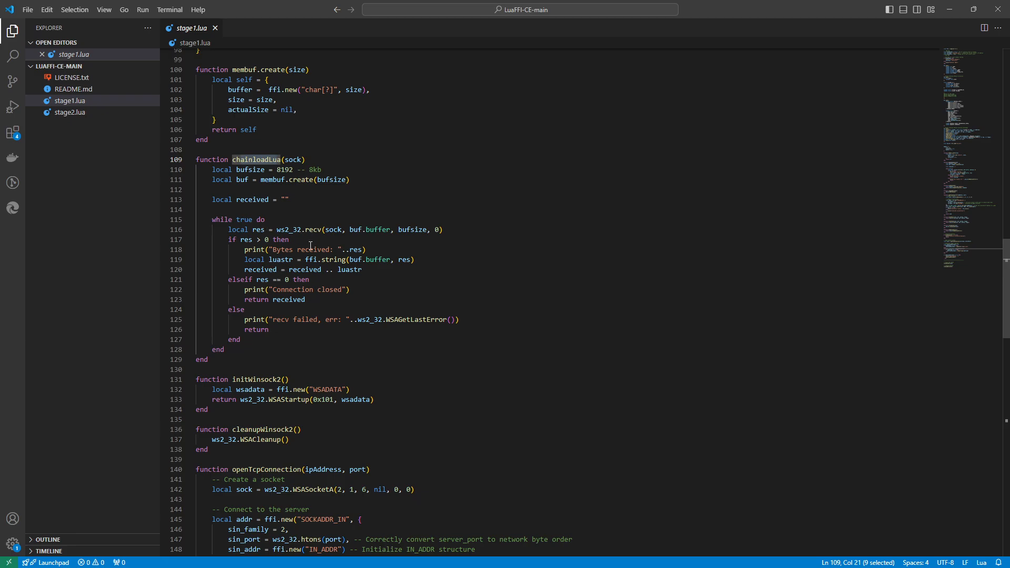
pyautogui.scroll(-3)
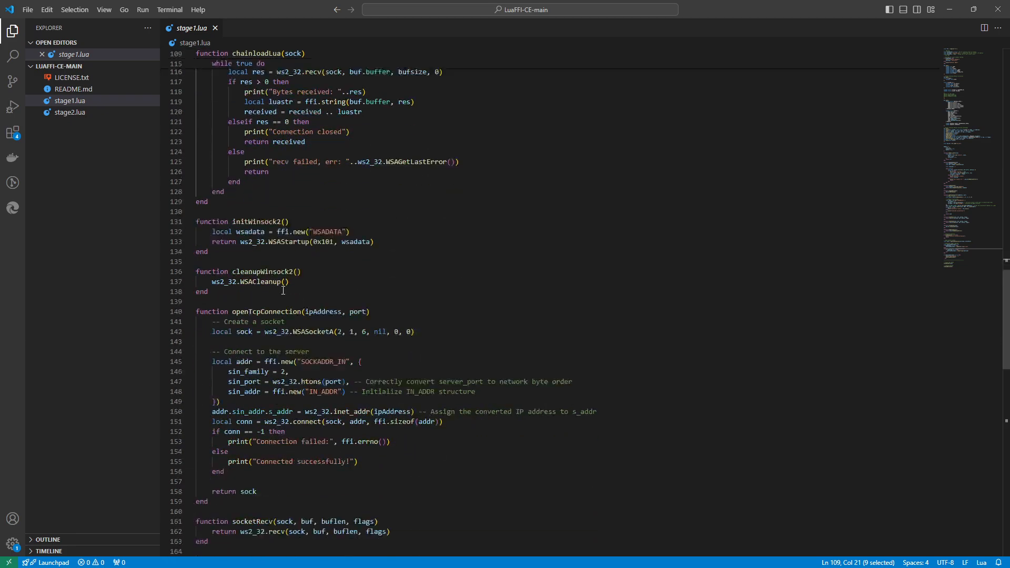
pyautogui.doubleClick(264, 312)
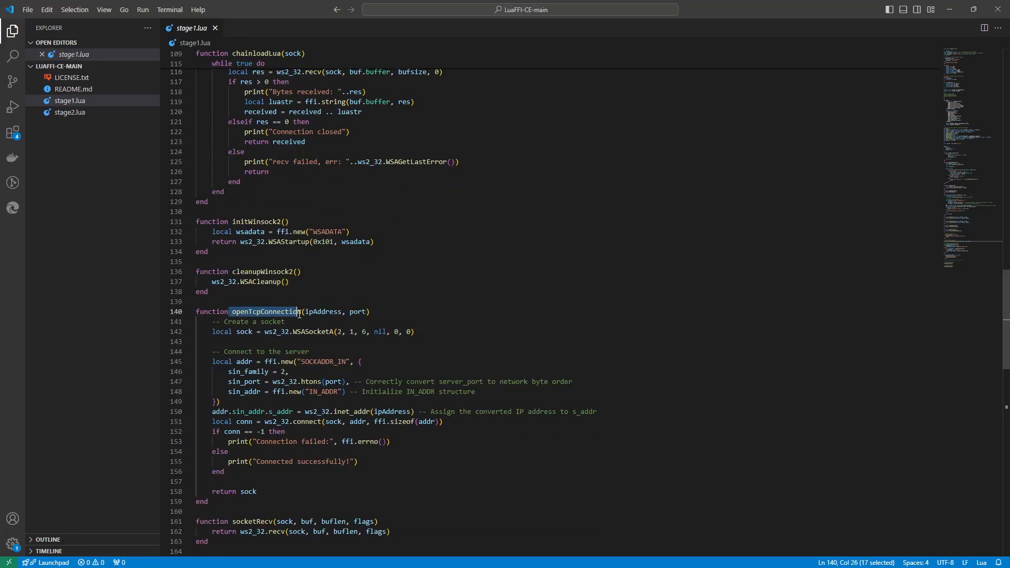
pyautogui.doubleClick(359, 311)
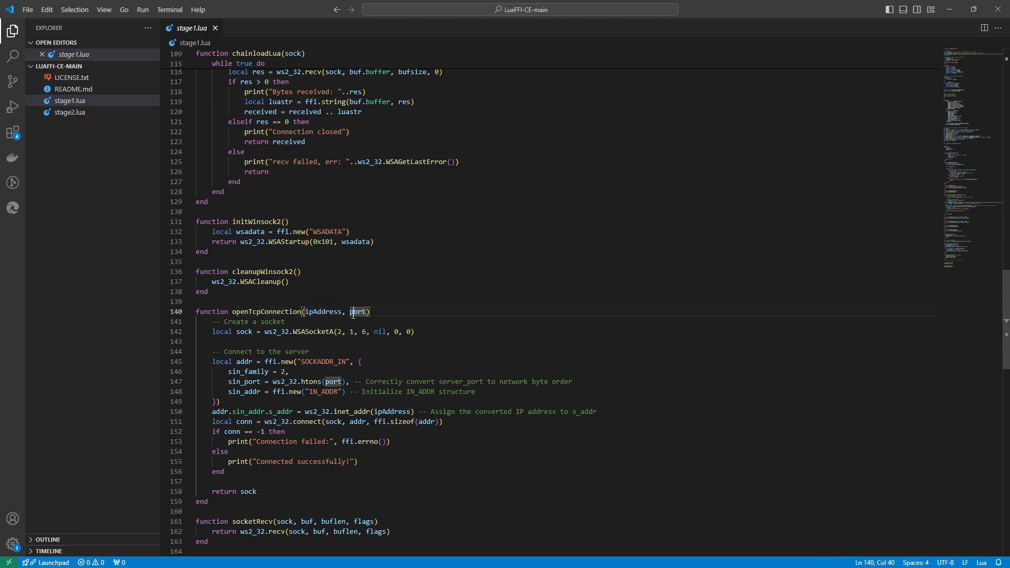
pyautogui.scroll(-3)
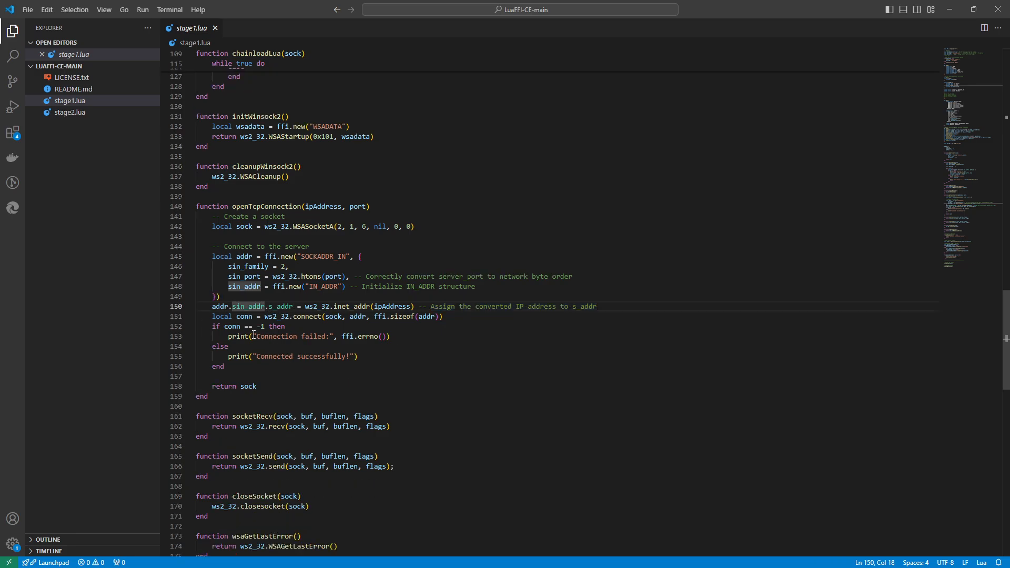
pyautogui.scroll(-3)
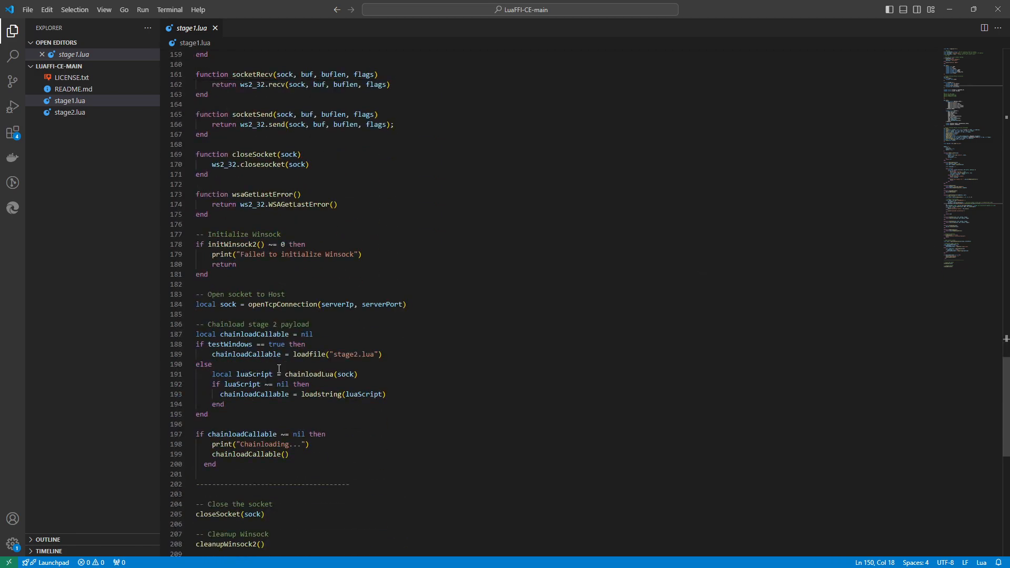
pyautogui.scroll(-3)
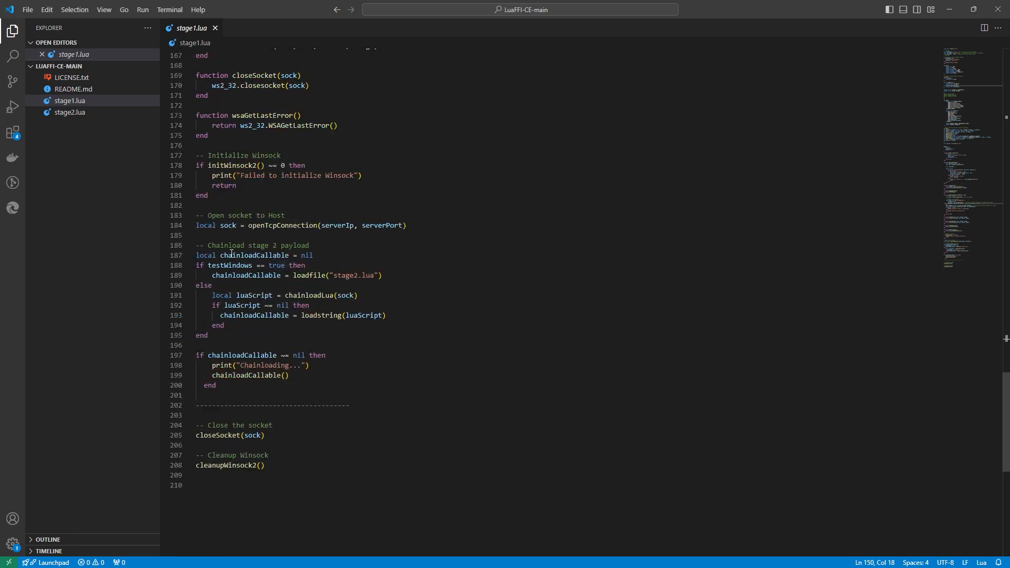
pyautogui.doubleClick(229, 265)
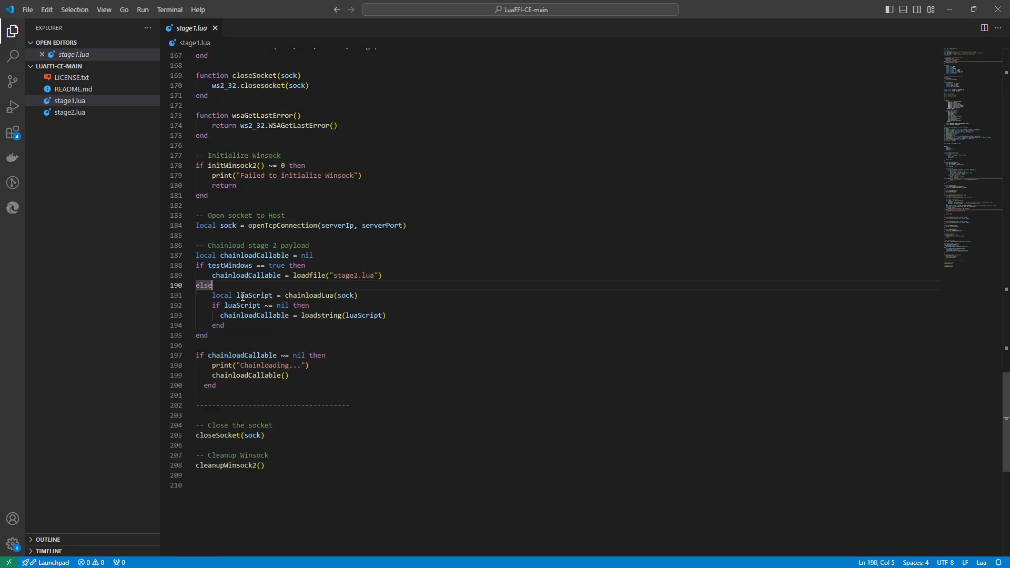
pyautogui.click(293, 315)
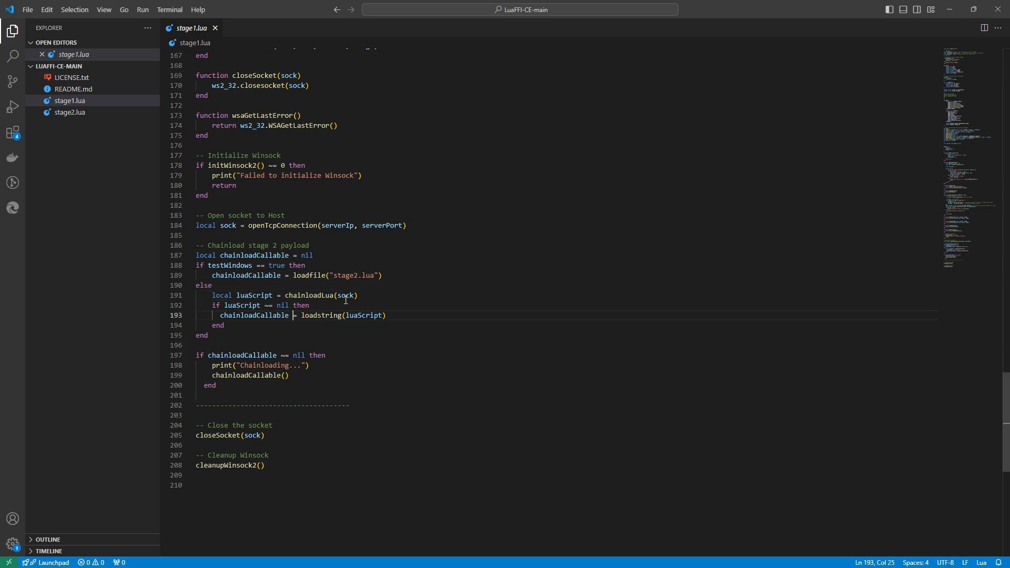
pyautogui.moveTo(332, 275)
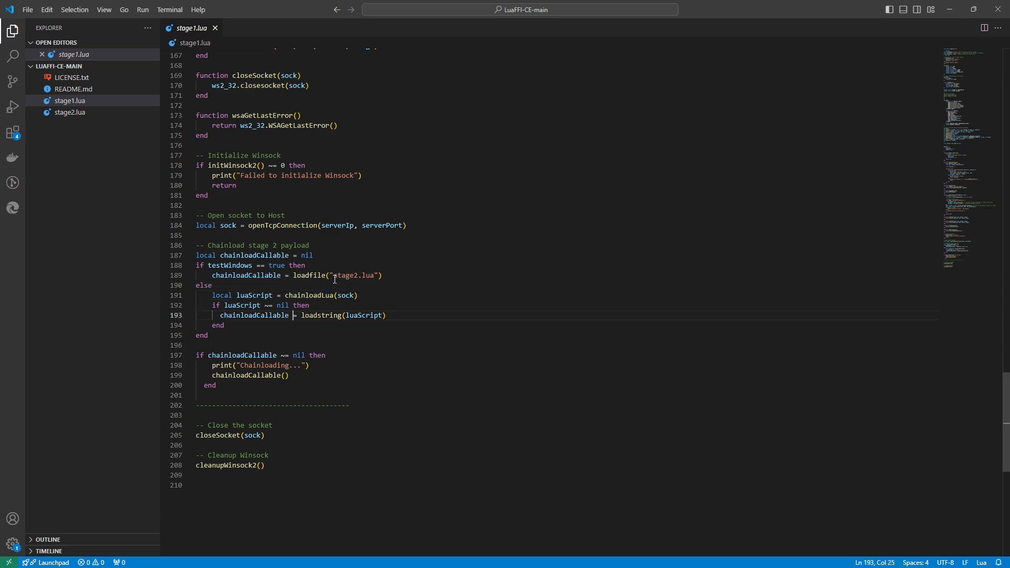
pyautogui.doubleClick(347, 275)
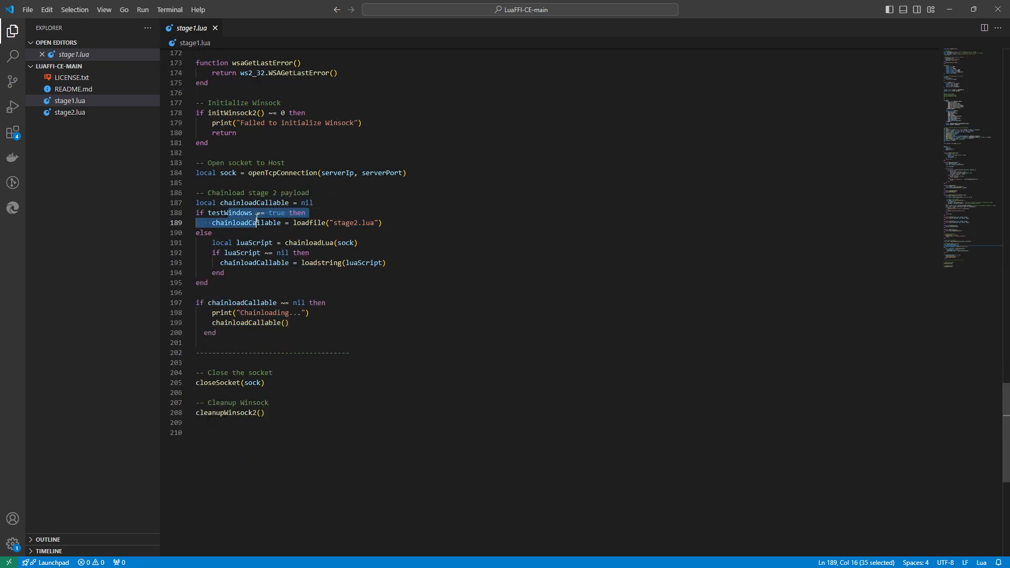
pyautogui.click(211, 223)
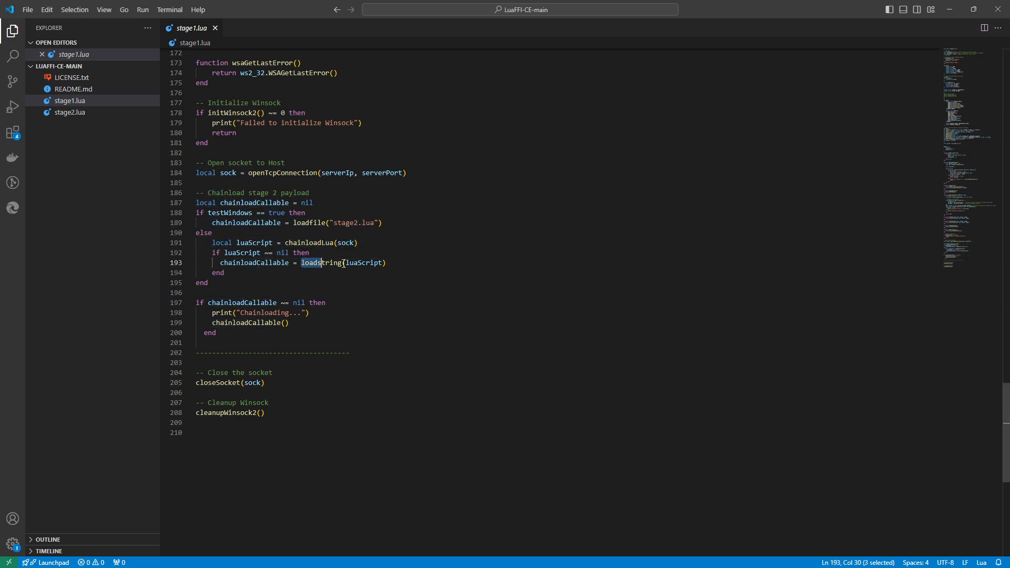
pyautogui.doubleClick(364, 263)
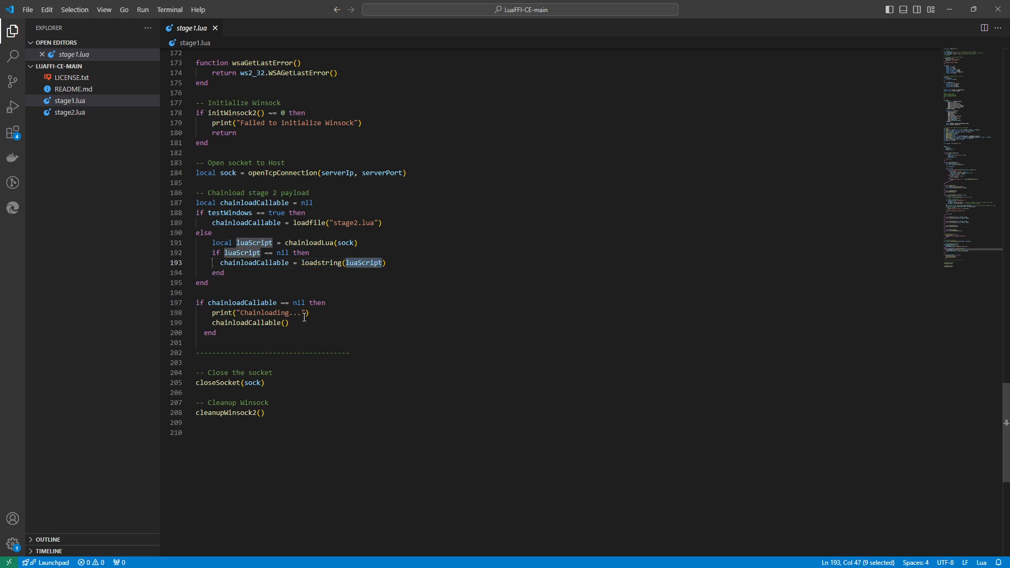
pyautogui.moveTo(368, 325)
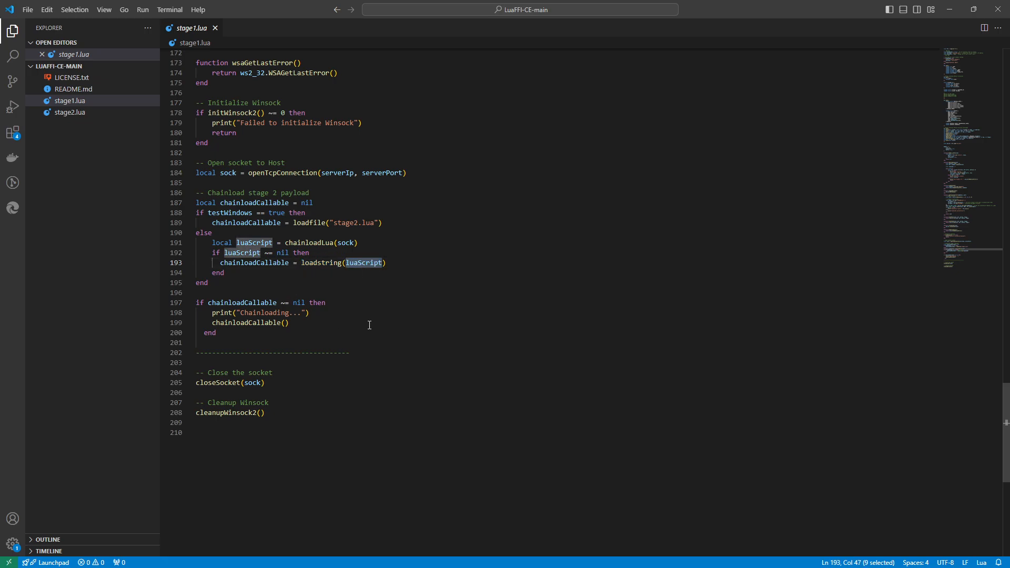
pyautogui.scroll(3)
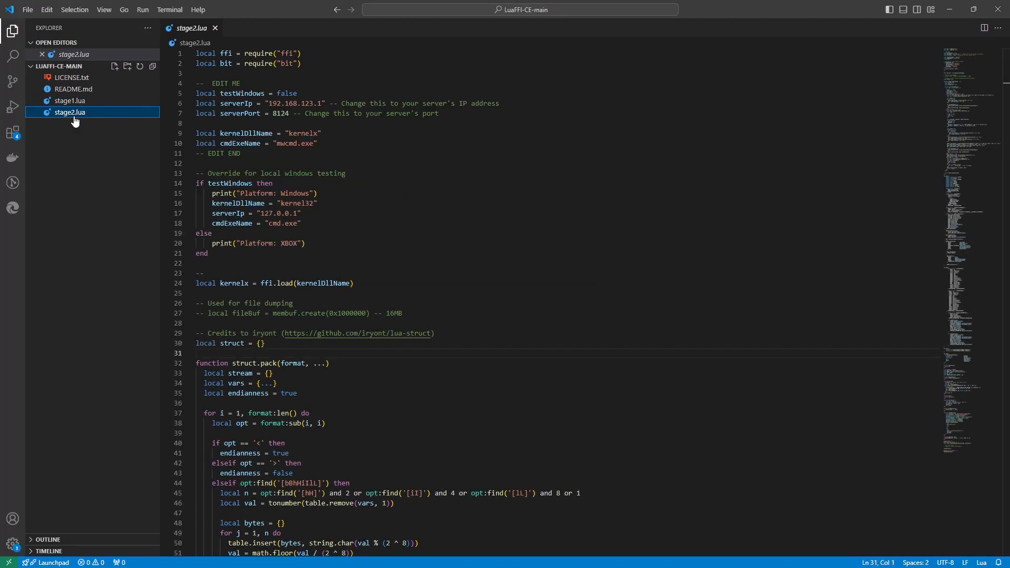
# Review stage2.lua's EDIT ME settings: serverIp, change-this comments, kernelx DLL and mwcmd.exe names.
pyautogui.click(241, 103)
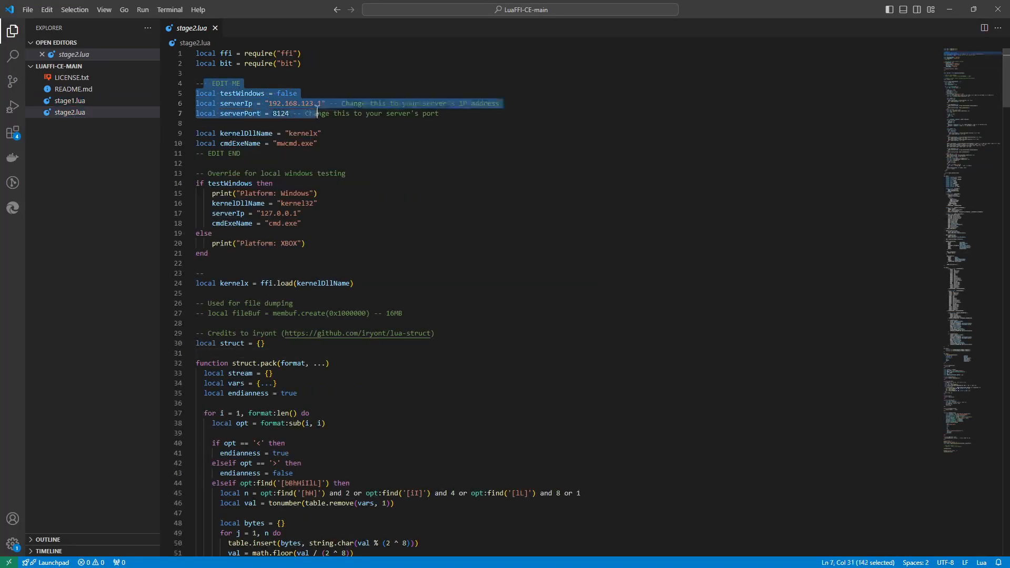
pyautogui.click(252, 103)
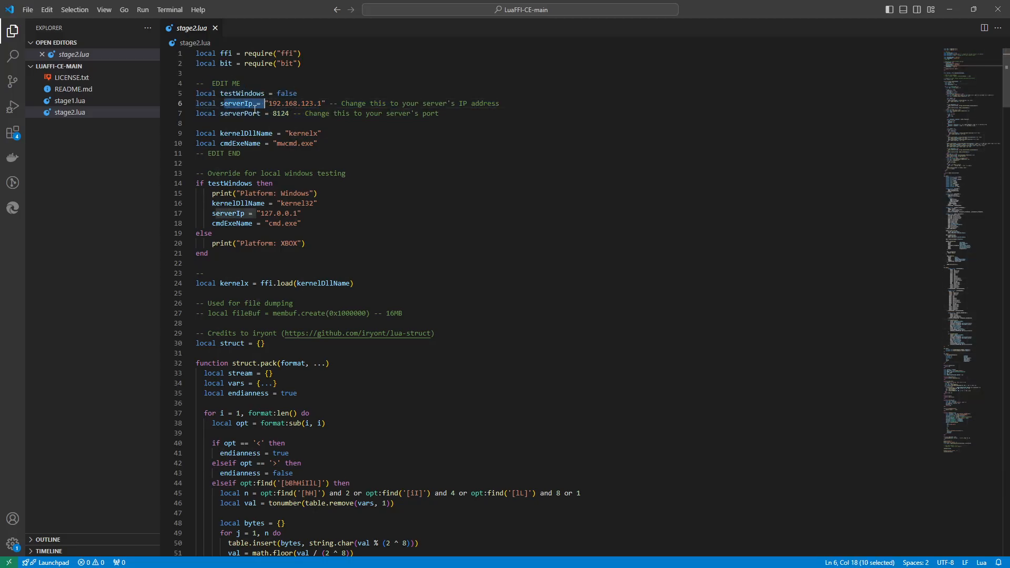
pyautogui.click(282, 114)
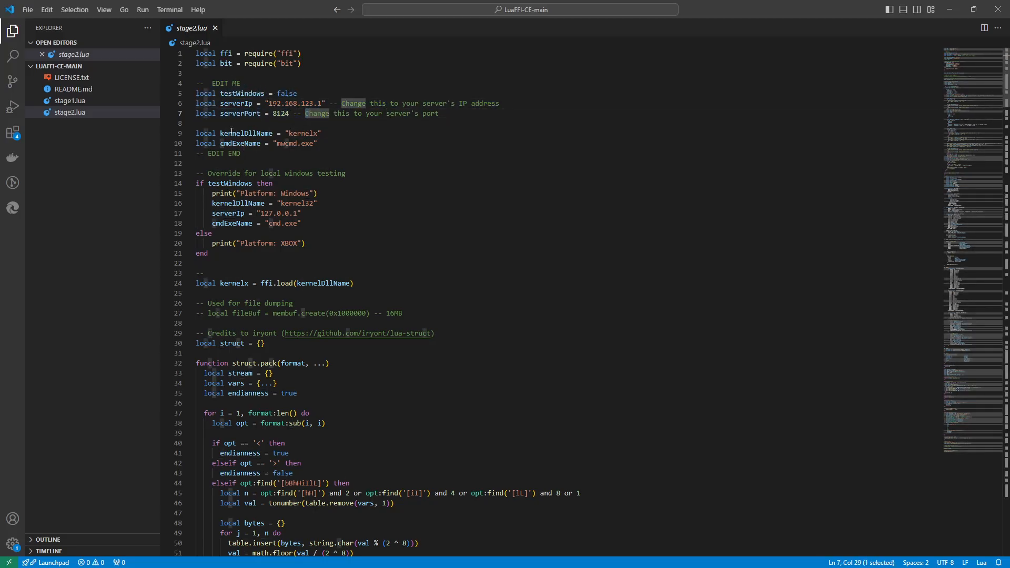
pyautogui.doubleClick(230, 133)
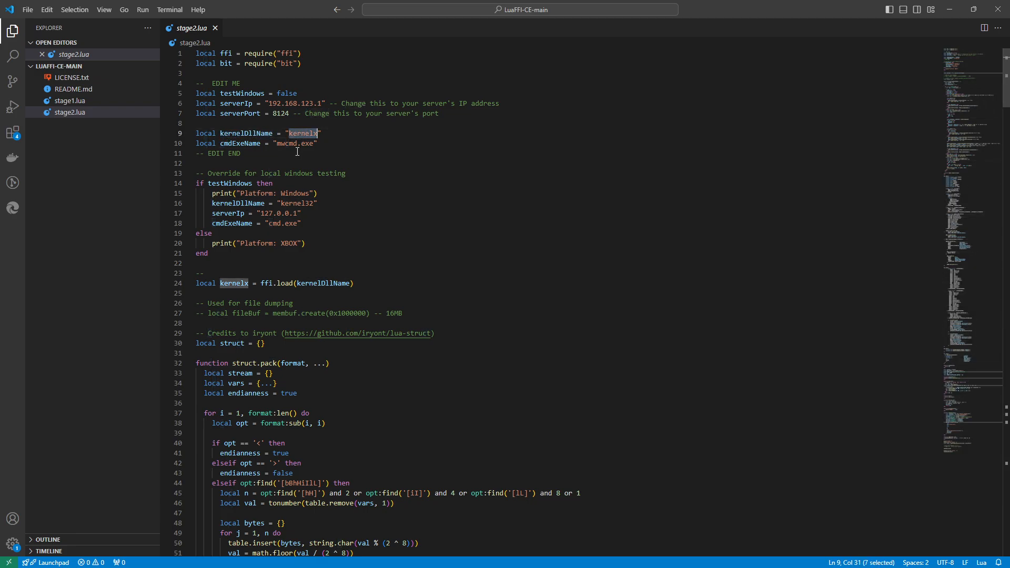
pyautogui.doubleClick(239, 143)
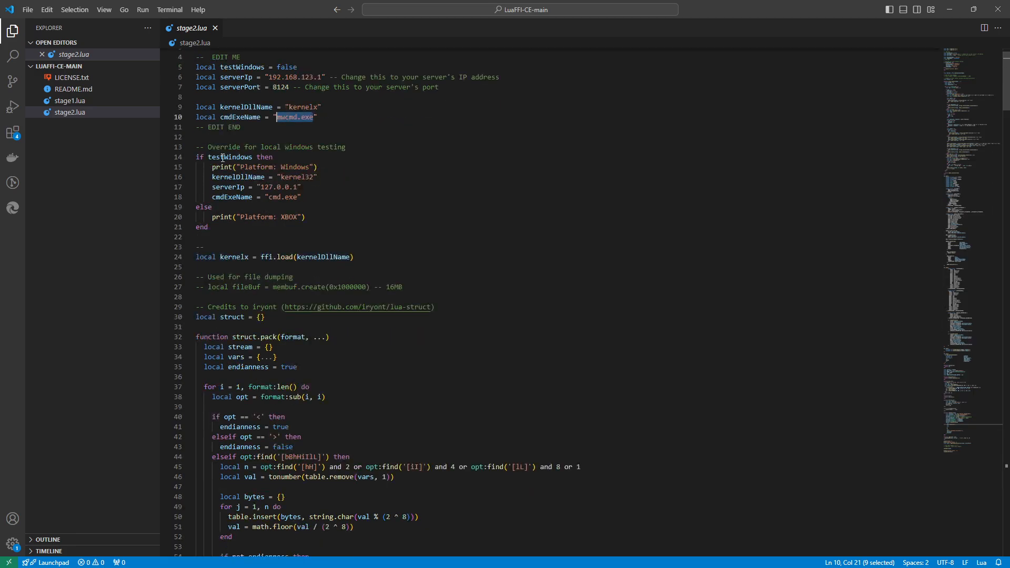
pyautogui.scroll(-3)
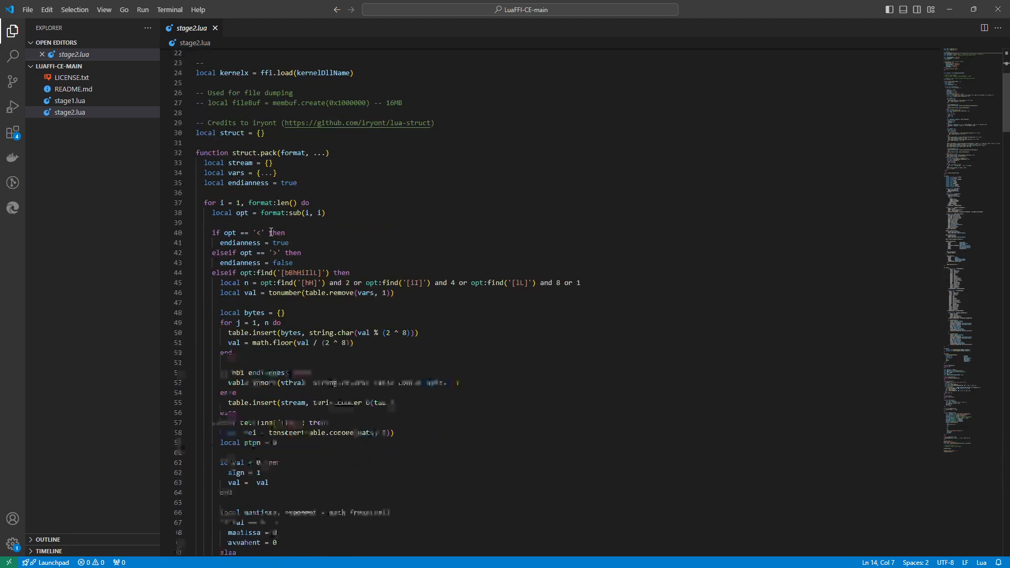
pyautogui.scroll(-3)
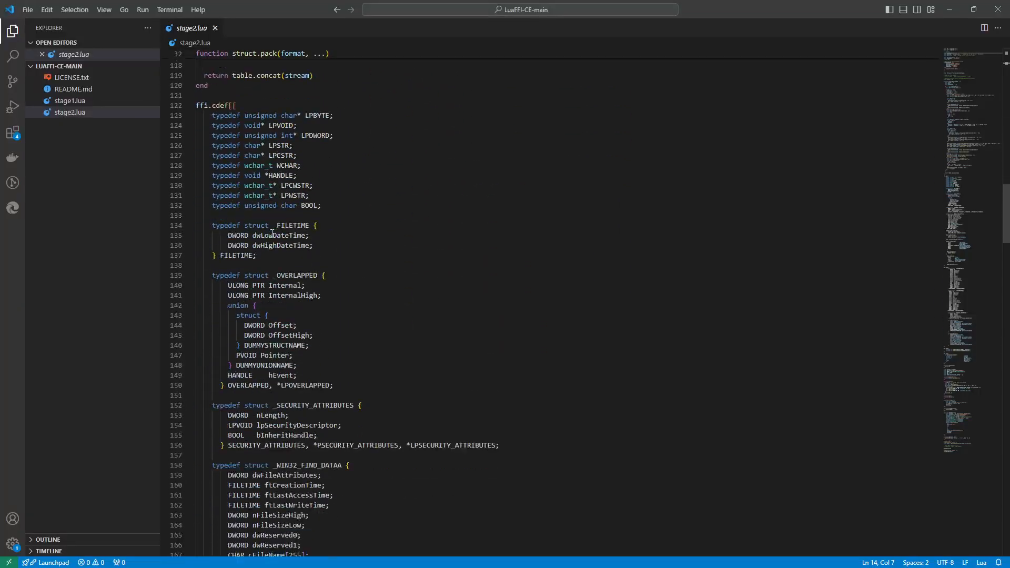
pyautogui.scroll(-3)
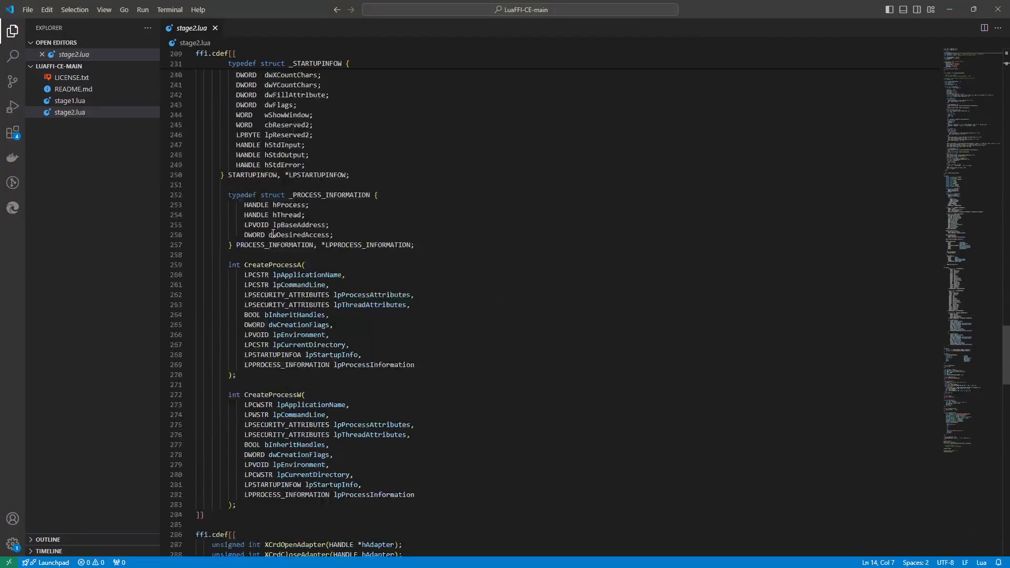
pyautogui.scroll(-3)
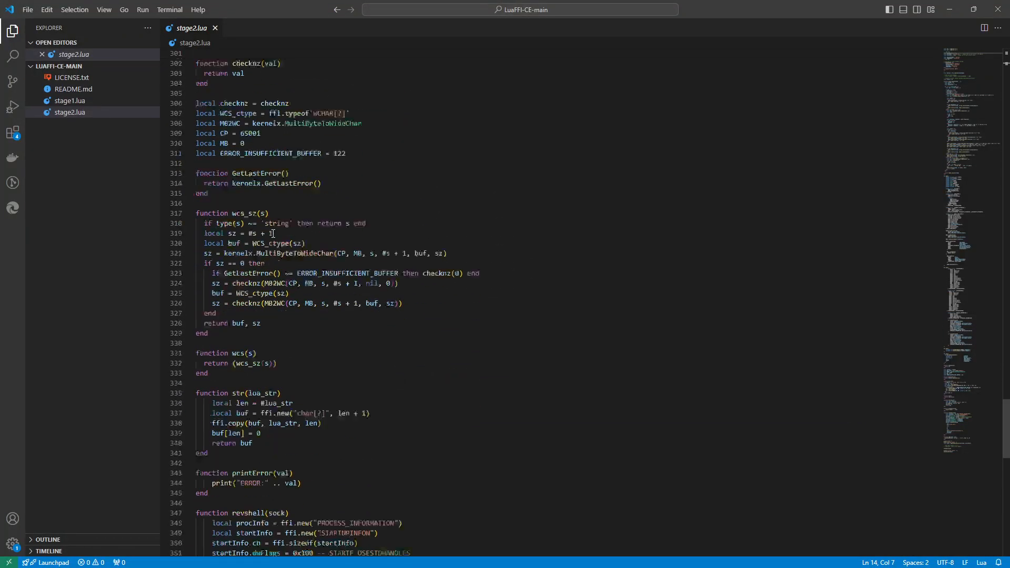
pyautogui.scroll(-3)
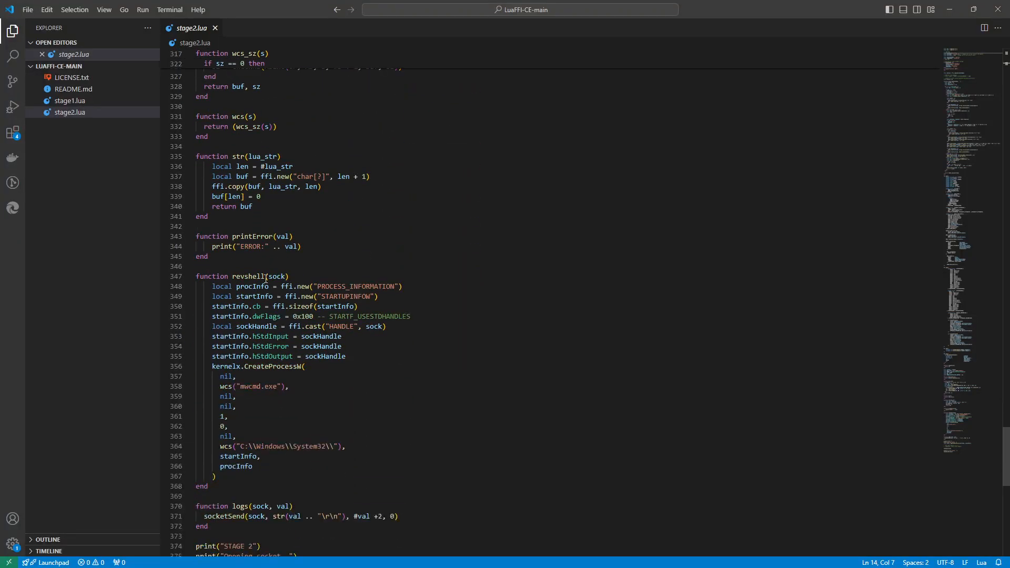
pyautogui.doubleClick(248, 276)
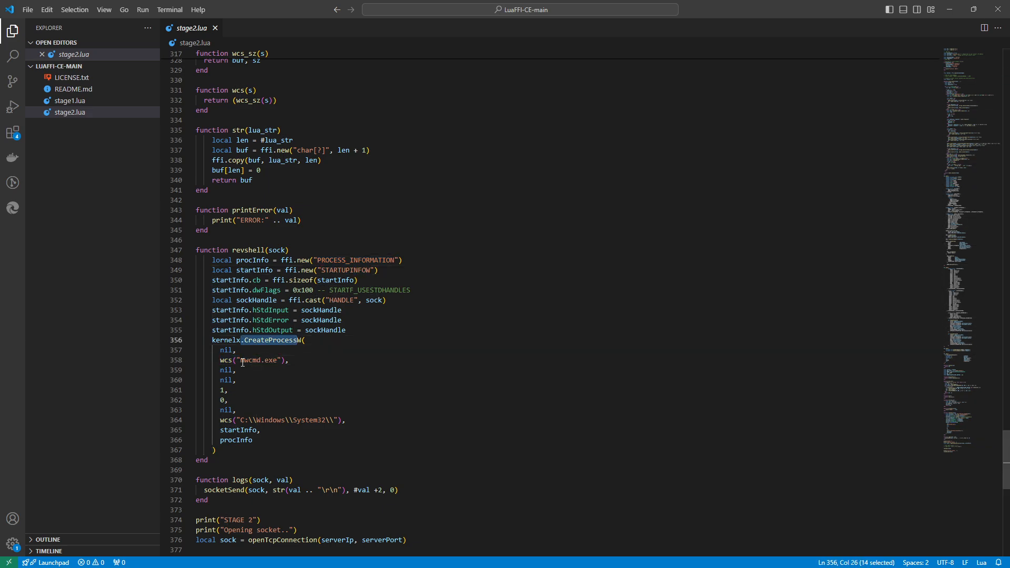
pyautogui.moveTo(264, 362)
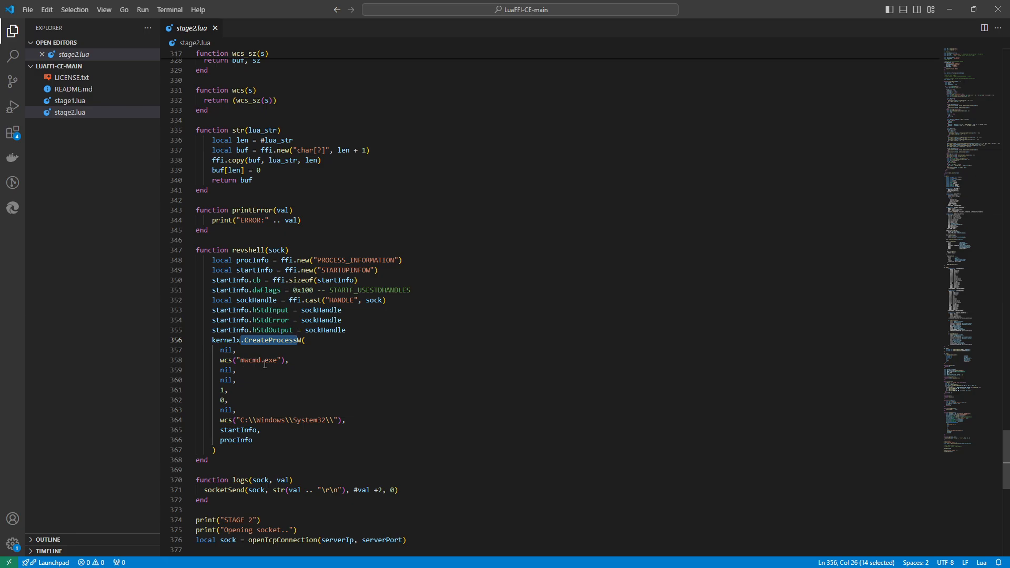
pyautogui.scroll(-3)
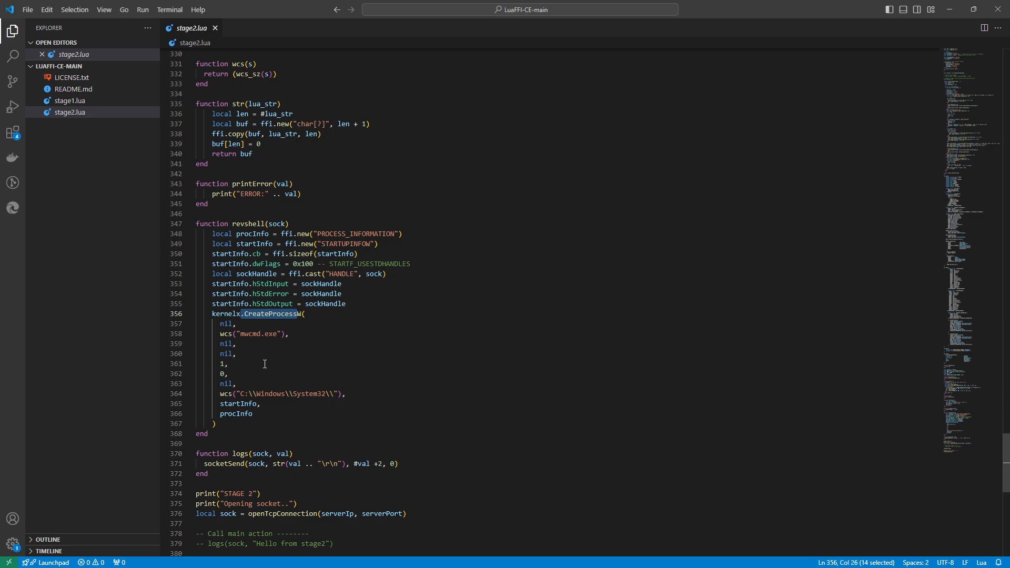
pyautogui.scroll(-3)
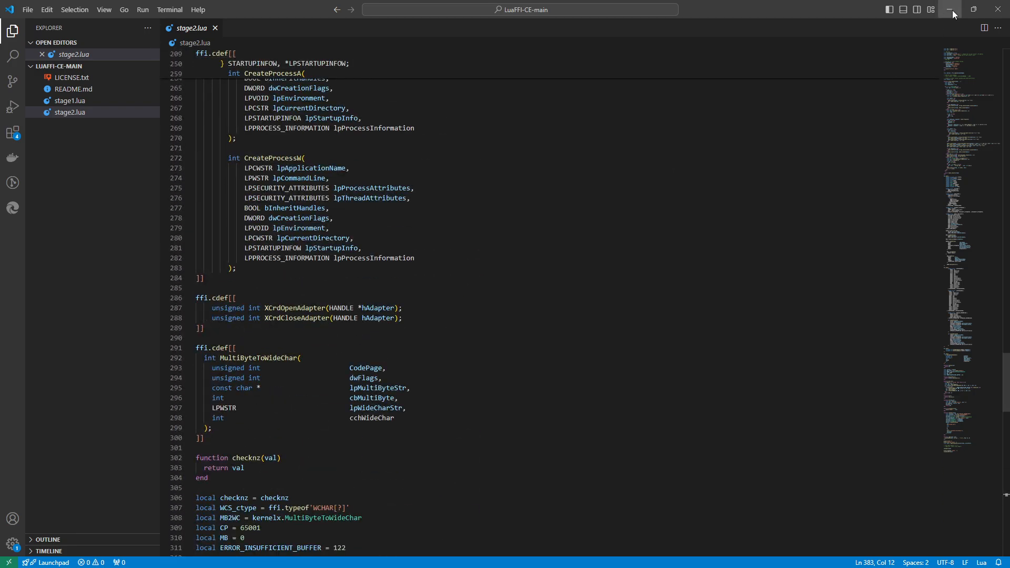
# Minimize VS Code and read the LuaFFI-CE README down past the netcat example to the testWindows tip.
pyautogui.click(950, 9)
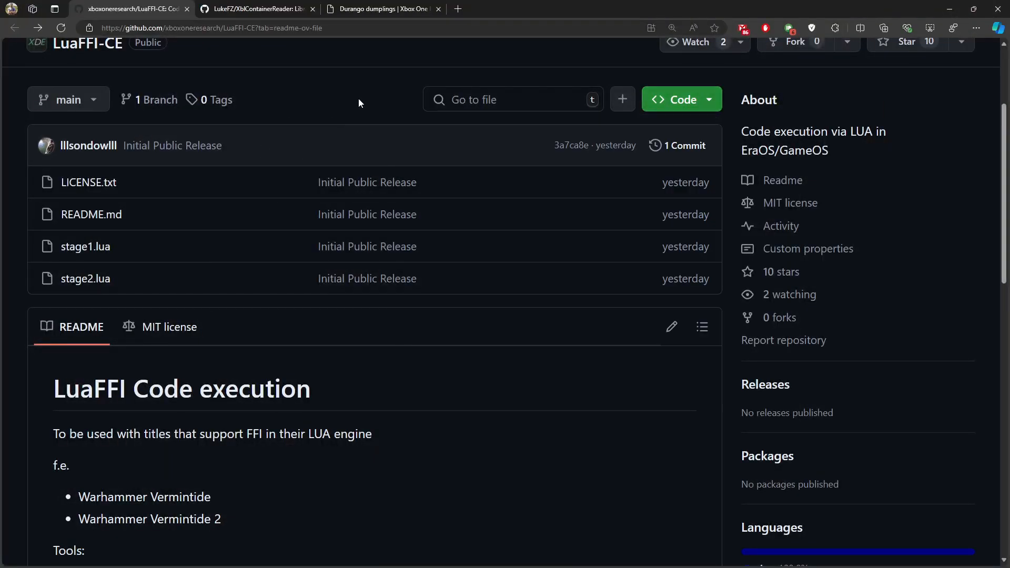
pyautogui.scroll(-3)
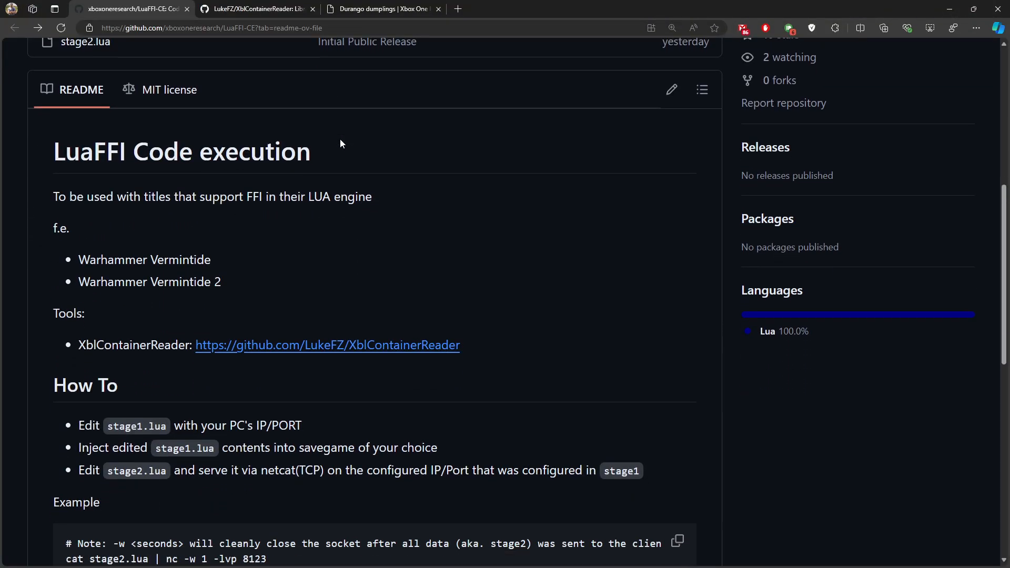
pyautogui.scroll(-3)
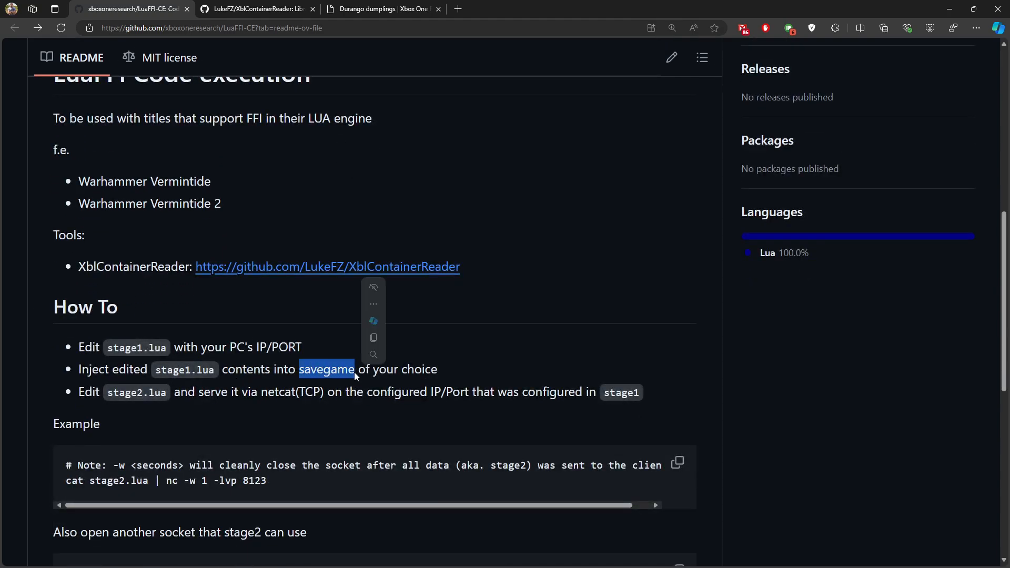
pyautogui.click(331, 376)
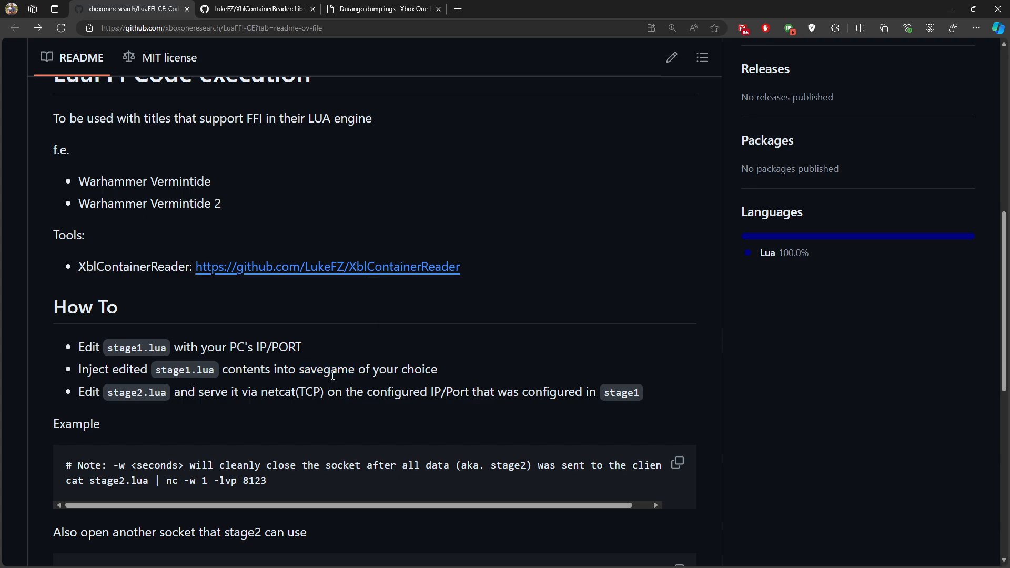
pyautogui.scroll(-3)
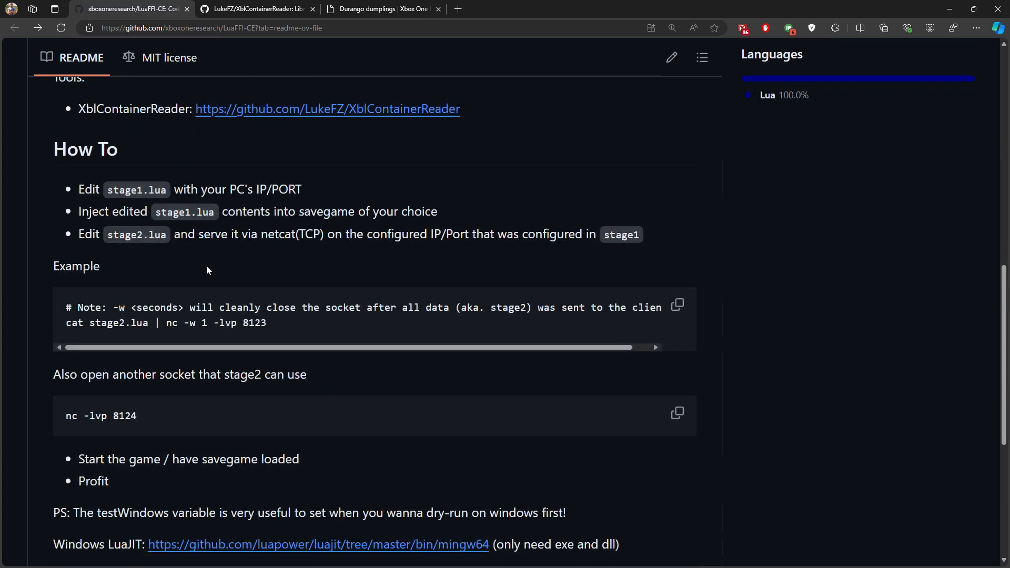